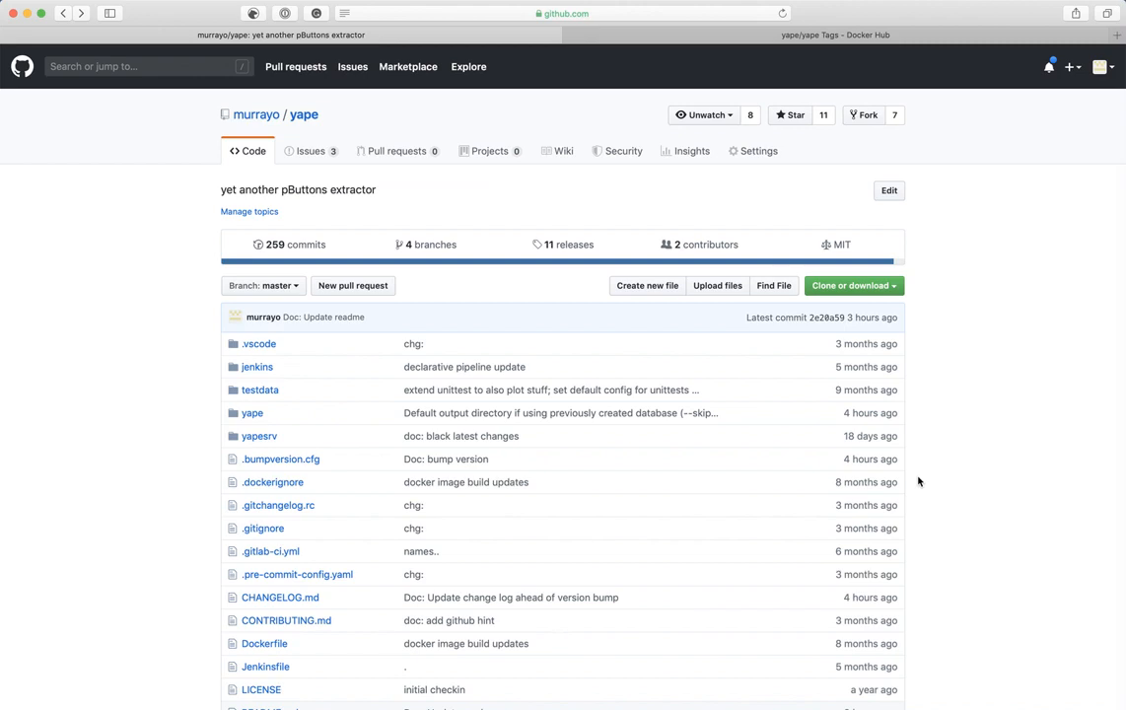
# Scroll the yape README to the Docker Container section, then switch via Finder to the Terminal window
pyautogui.scroll(-3)
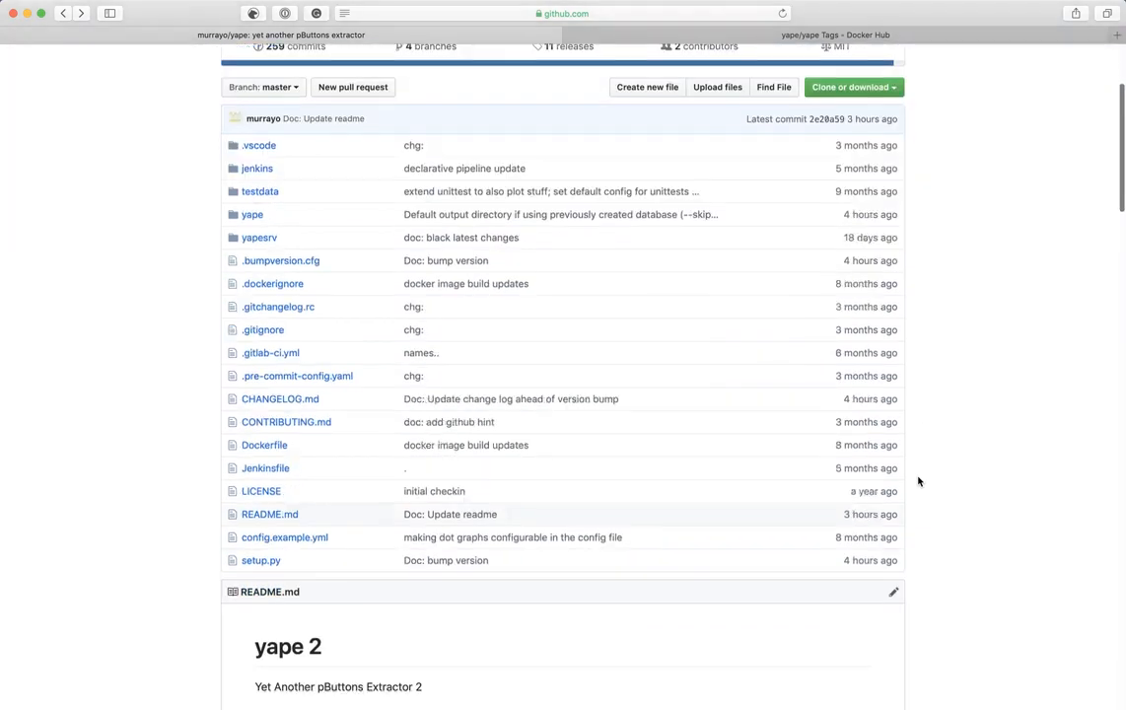
pyautogui.scroll(-3)
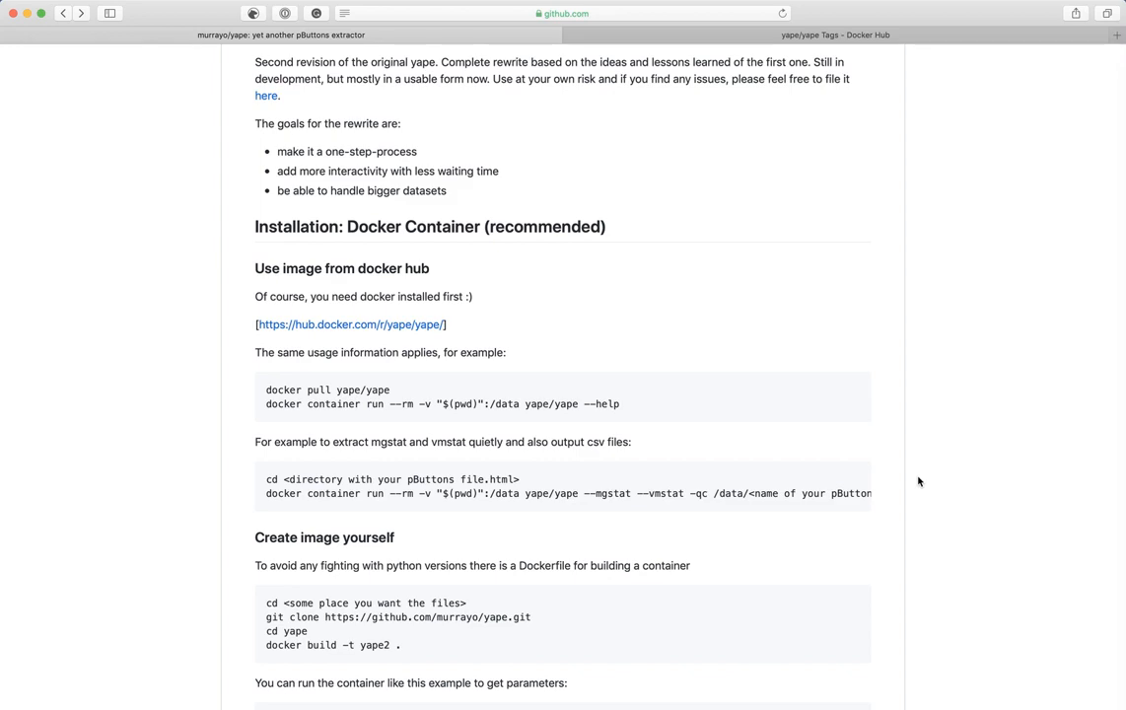
pyautogui.moveTo(700, 77)
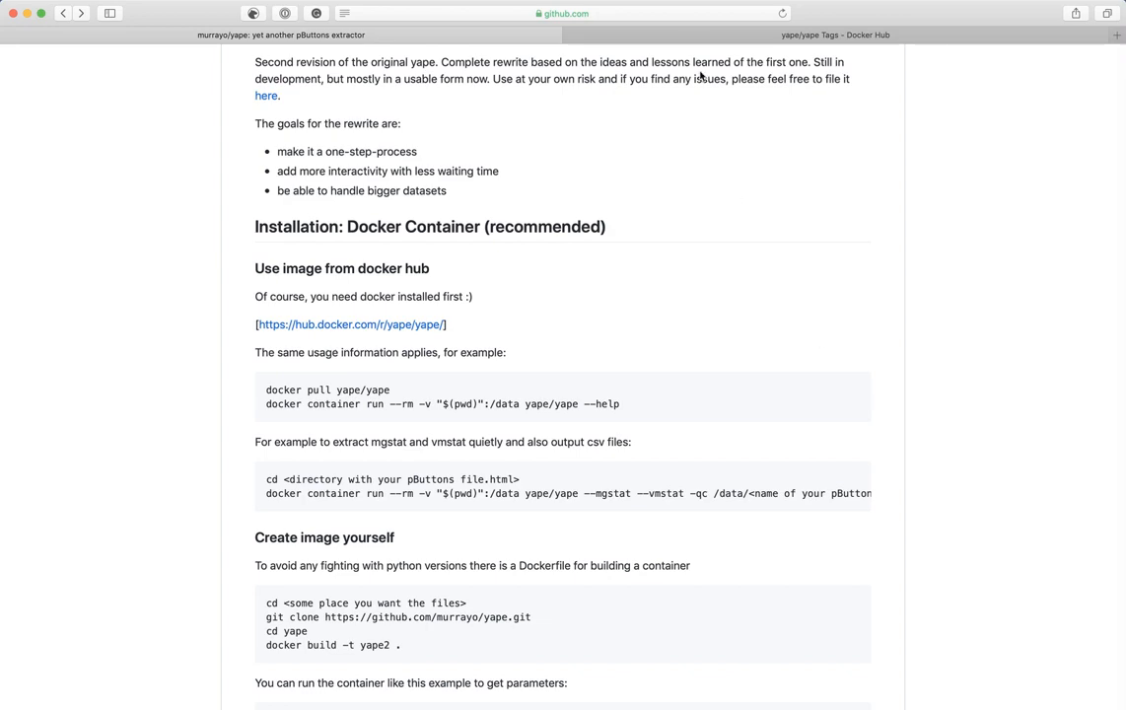
pyautogui.click(351, 323)
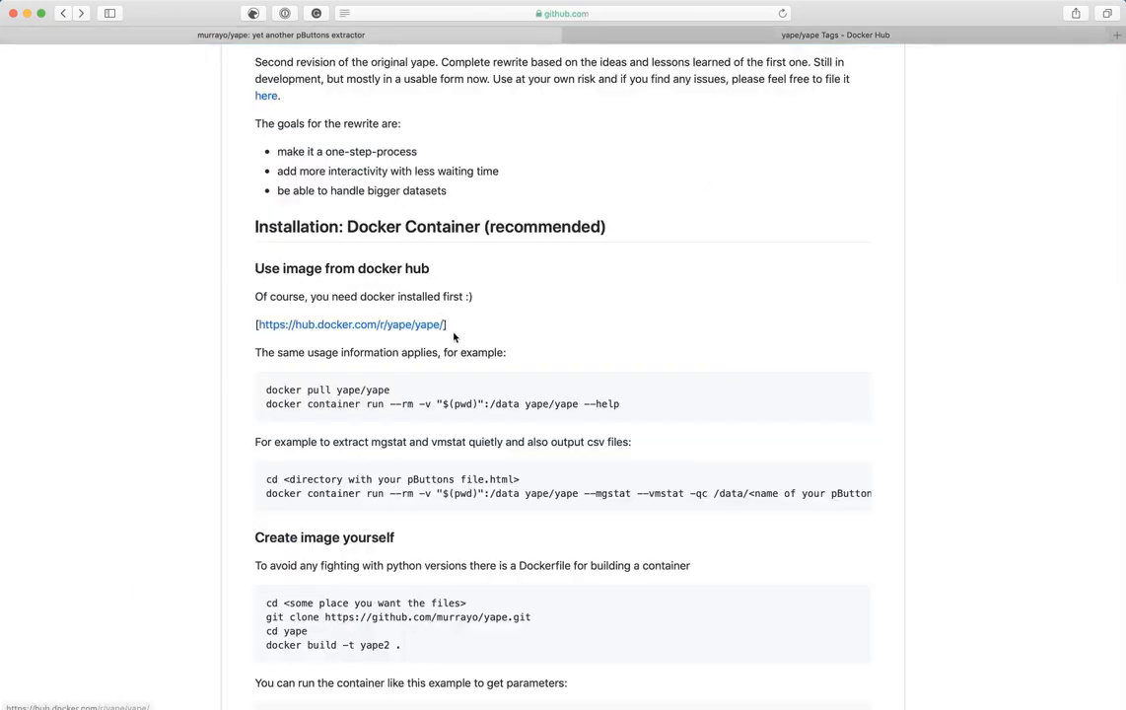
pyautogui.moveTo(713, 327)
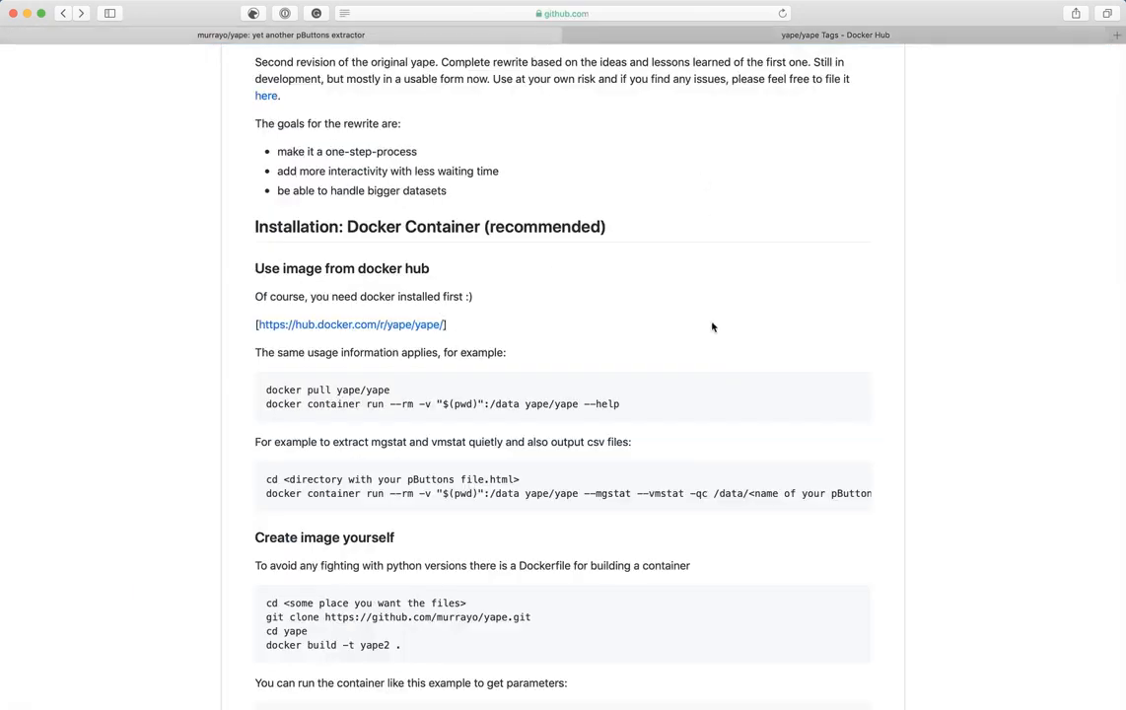
pyautogui.moveTo(213, 351)
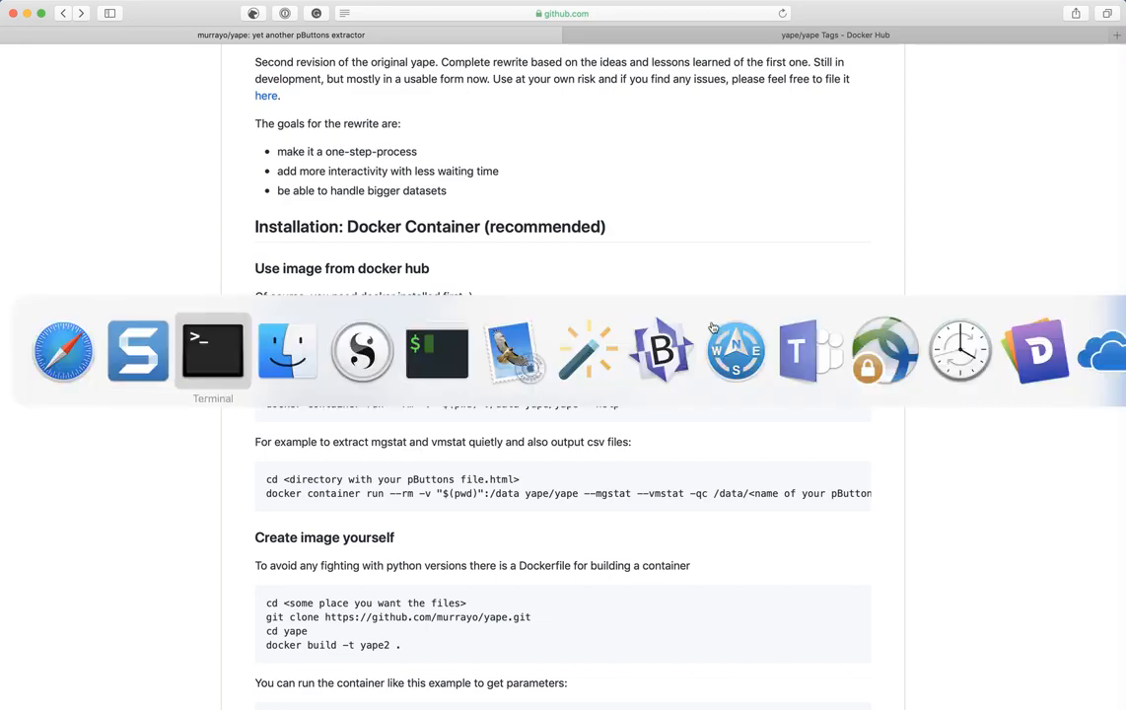
pyautogui.click(285, 351)
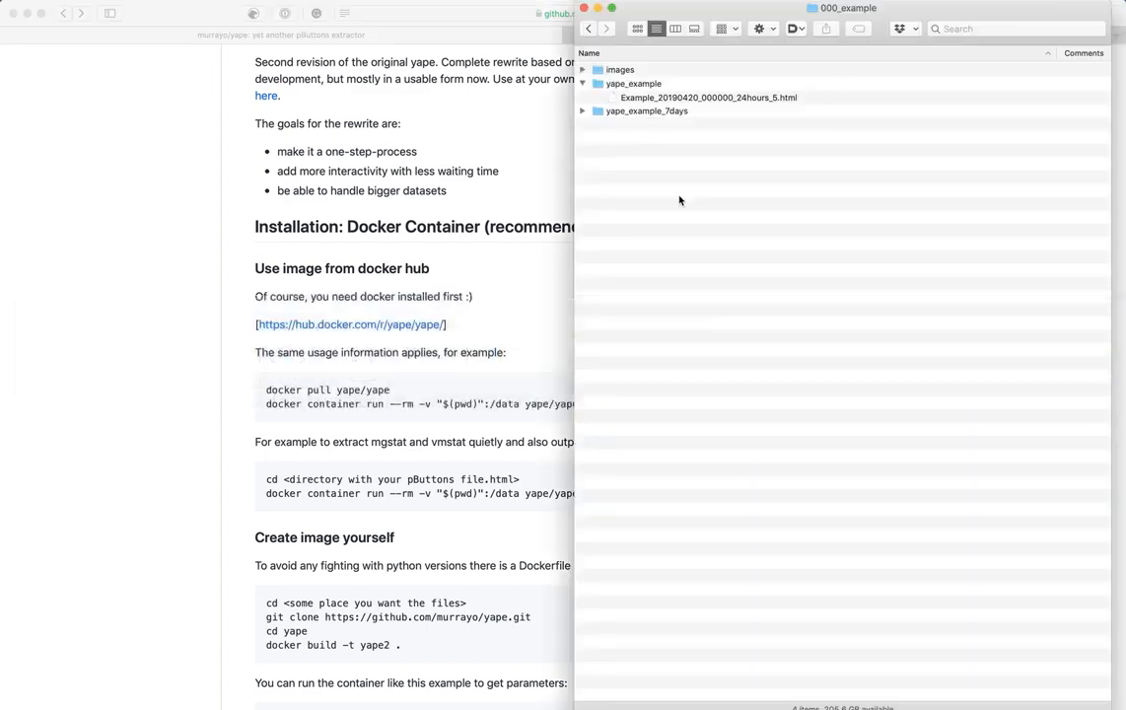
pyautogui.moveTo(671, 103)
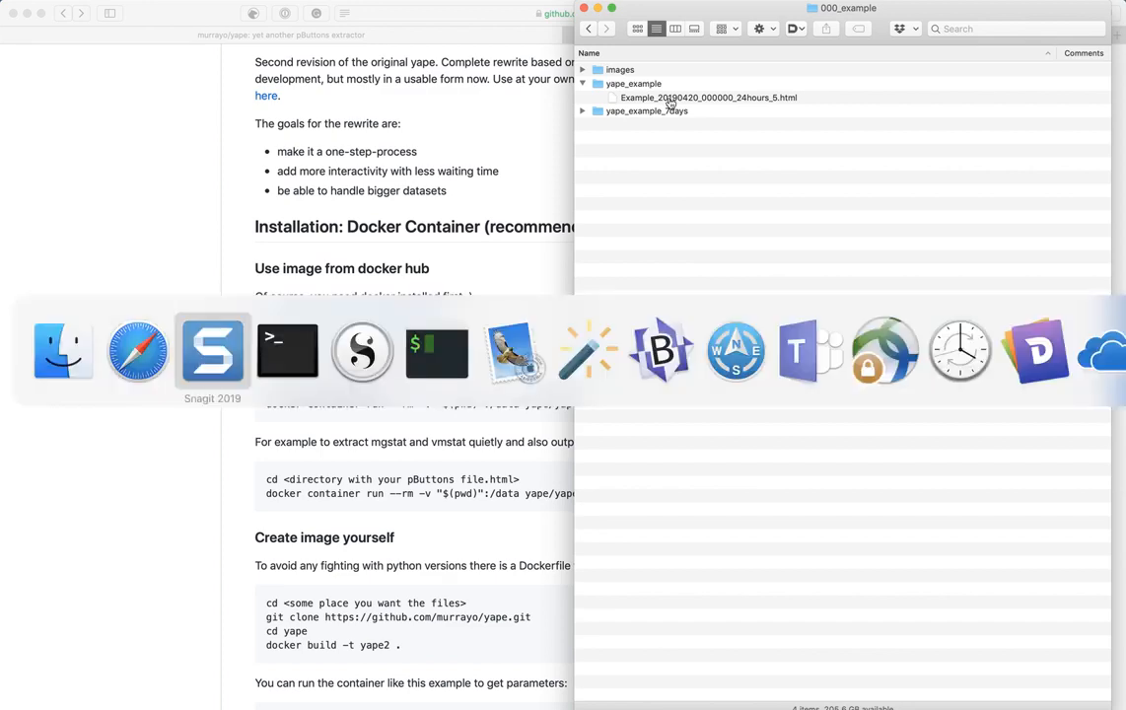
pyautogui.click(287, 351)
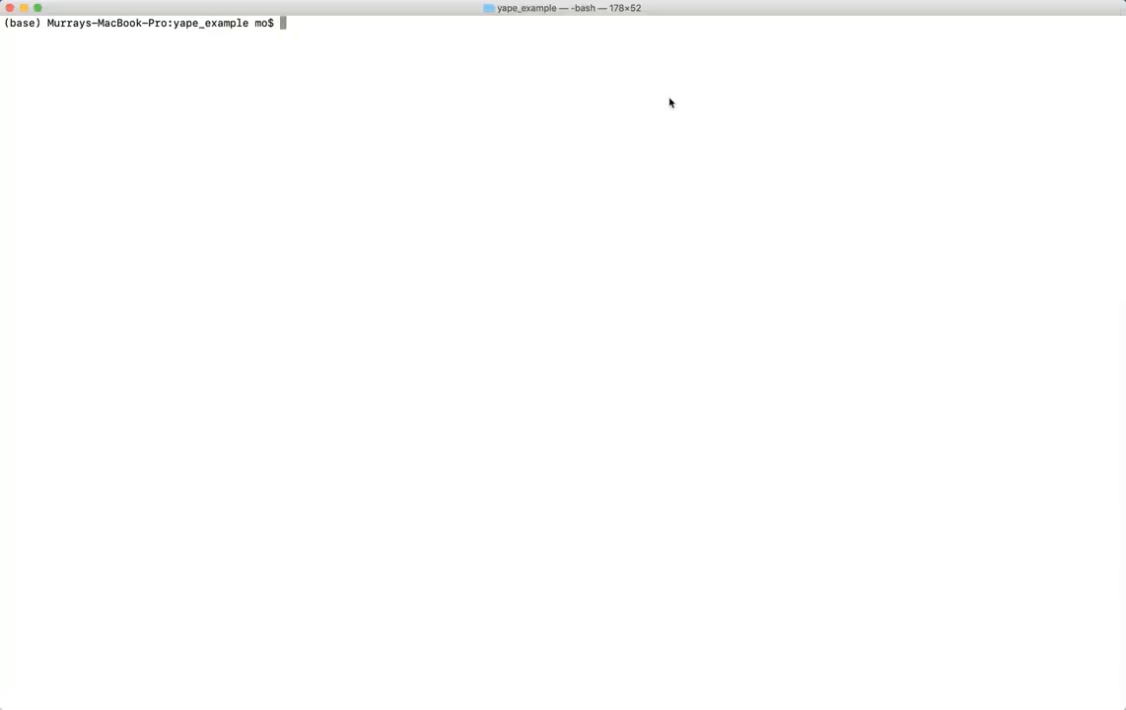
# Run ls to confirm the pButtons HTML file, then docker images to list local images
pyautogui.press('Return')
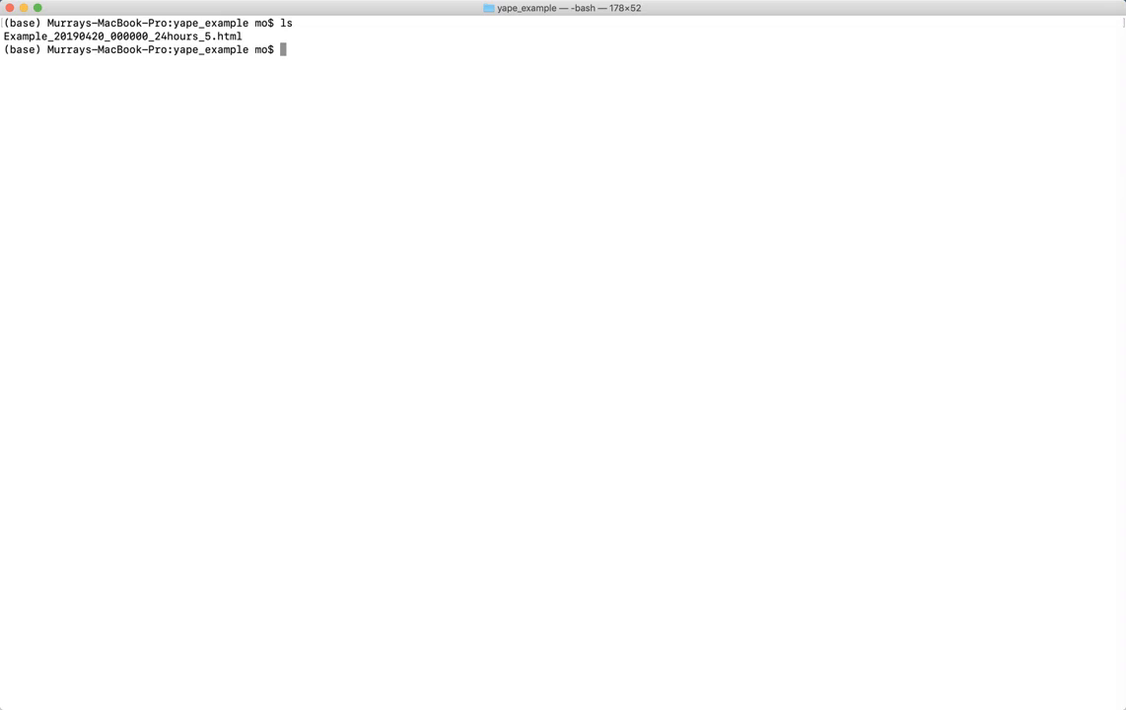
pyautogui.write('docker')
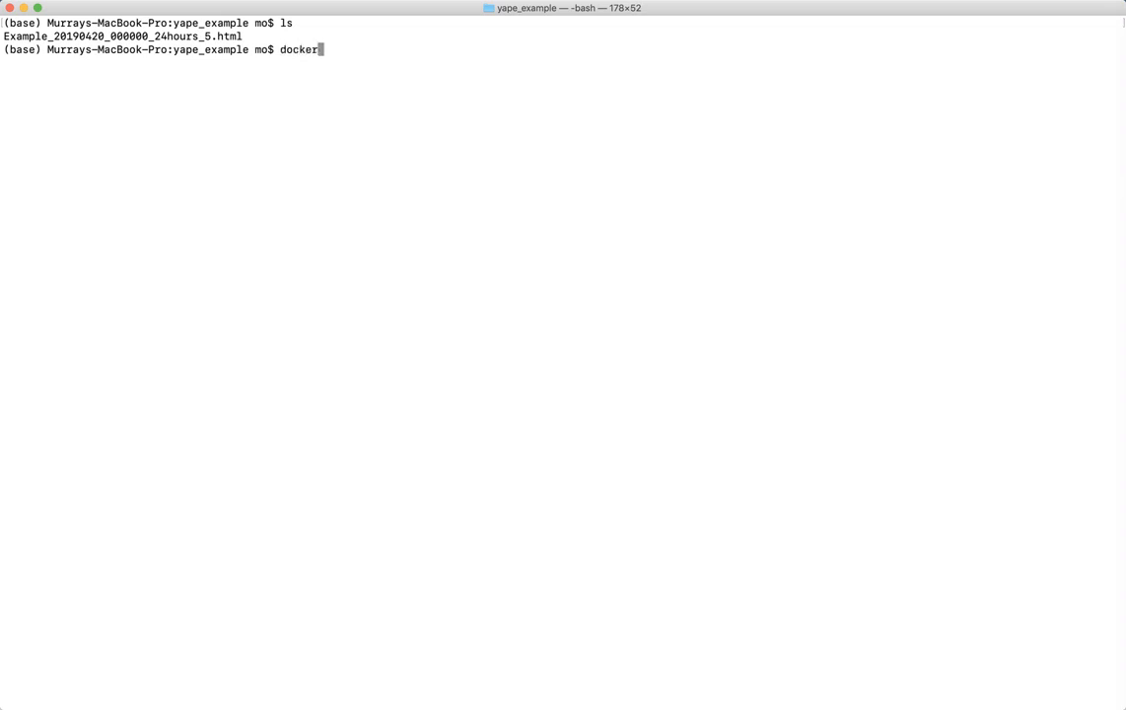
pyautogui.press('Return')
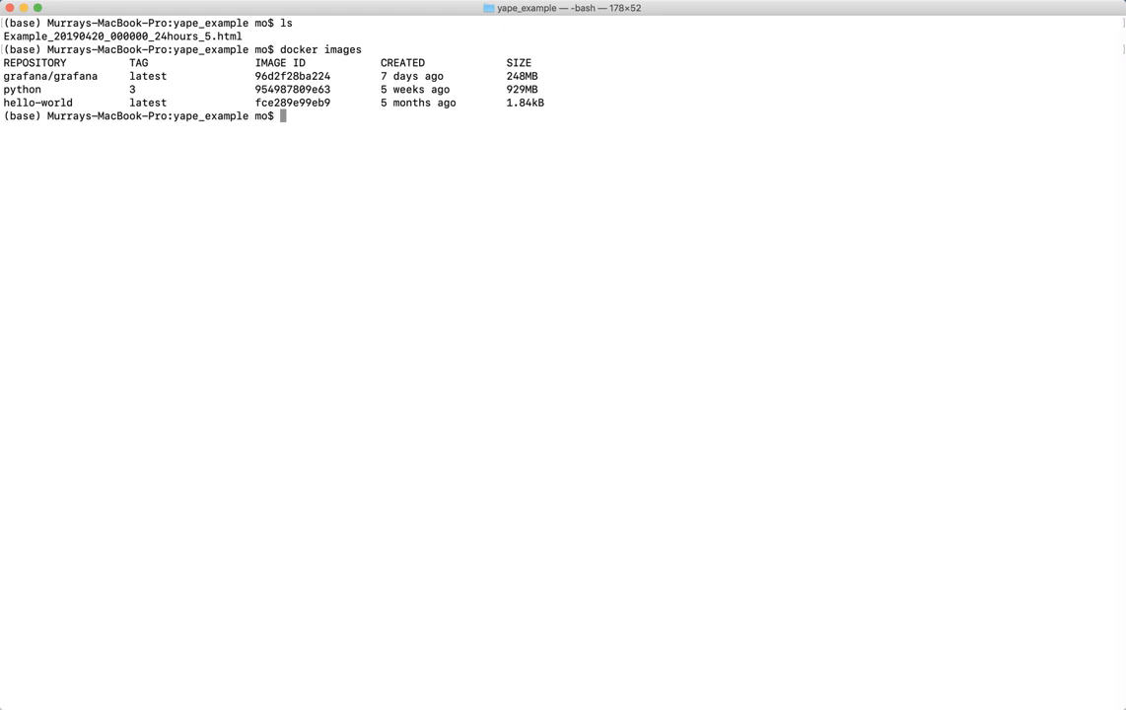
# Run docker pull yape/yape and wait for the newer image to download
pyautogui.write('d')
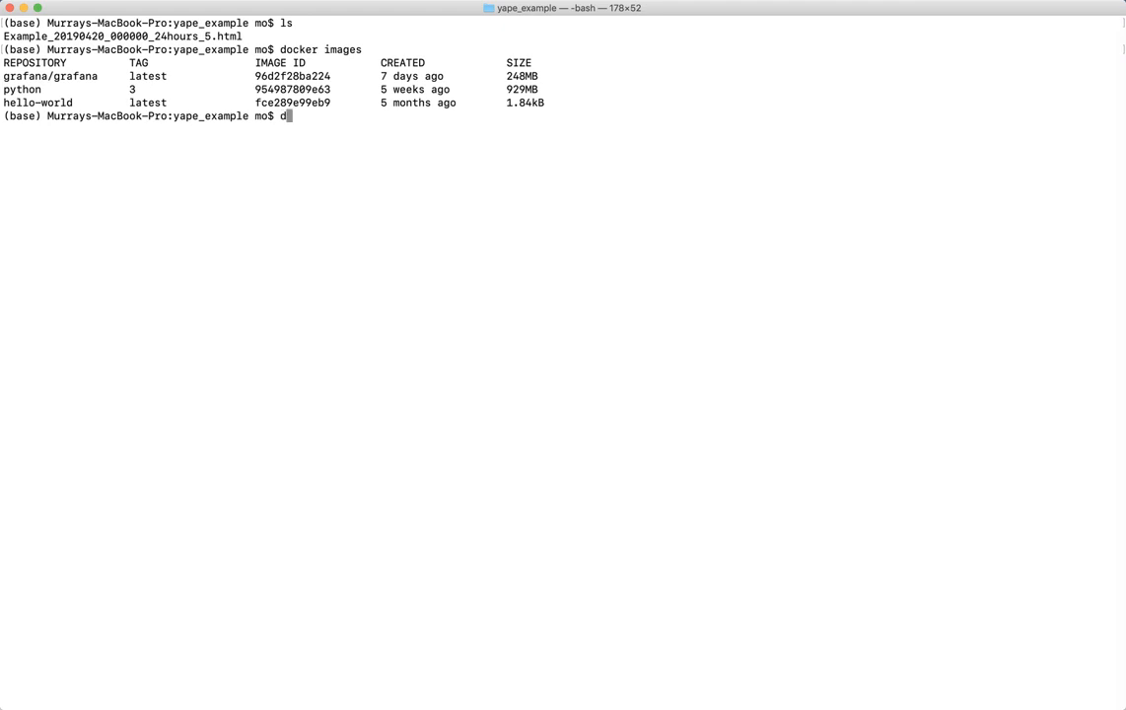
pyautogui.write('ocker pi')
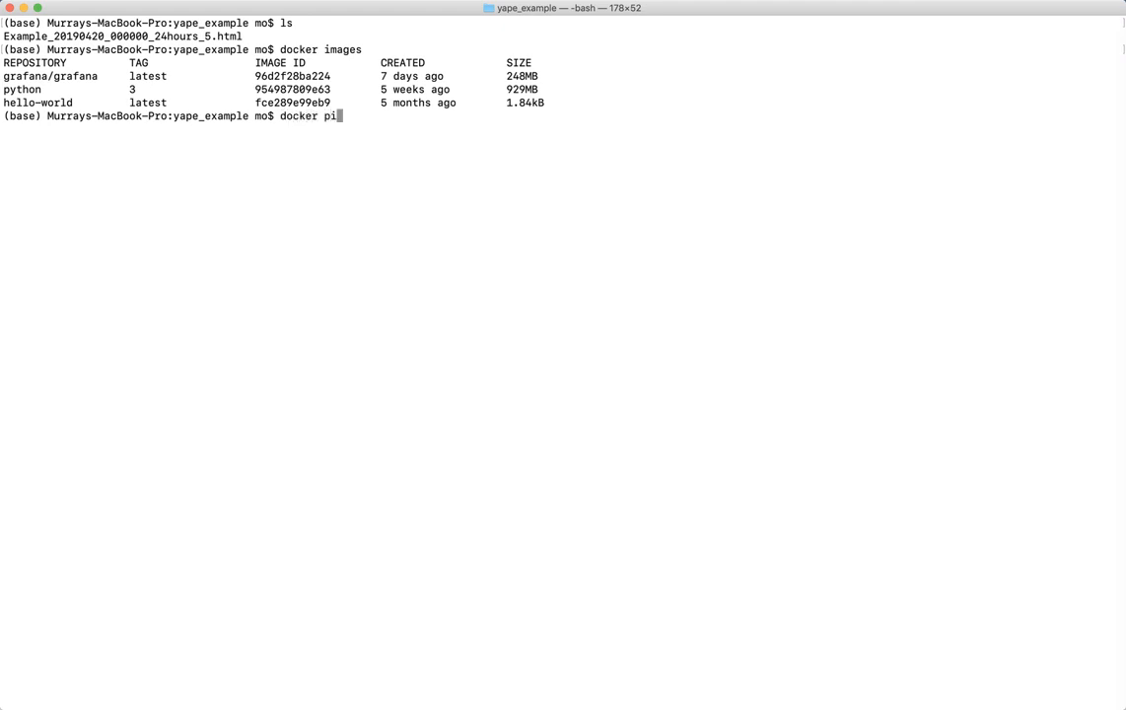
pyautogui.write('ll')
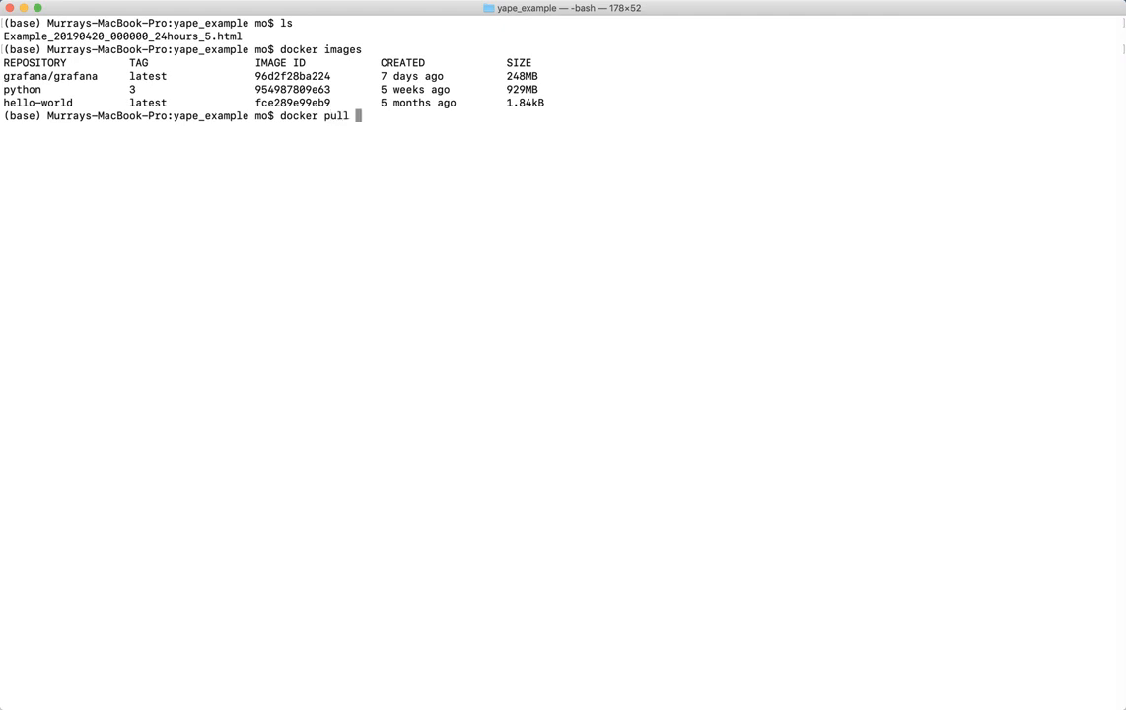
pyautogui.write('yape/yap')
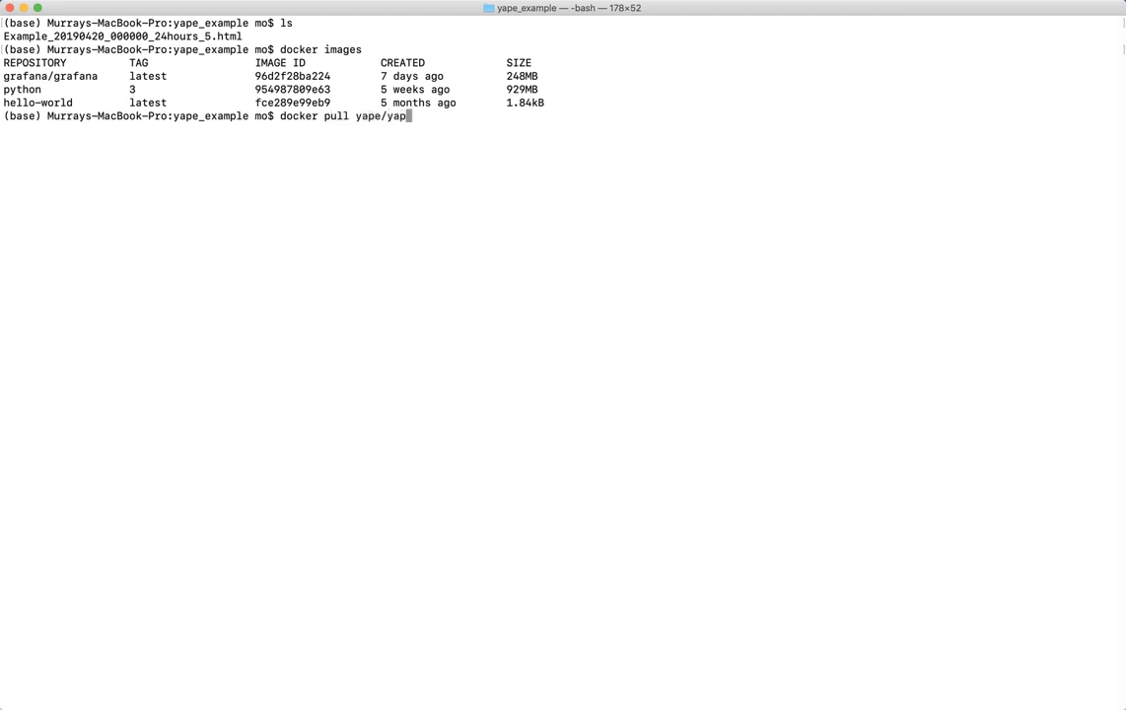
pyautogui.press('Return')
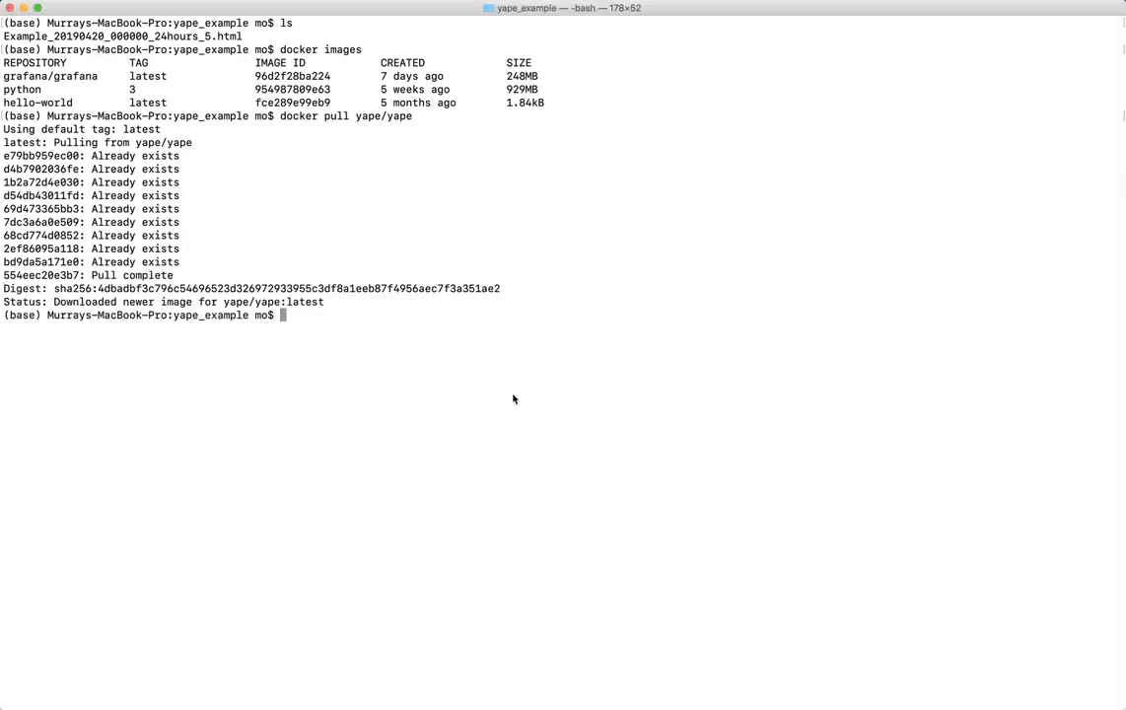
# Run docker container run --rm yape/yape --help to show yape's usage and options
pyautogui.write('docker container run --rm yape/yape --help')
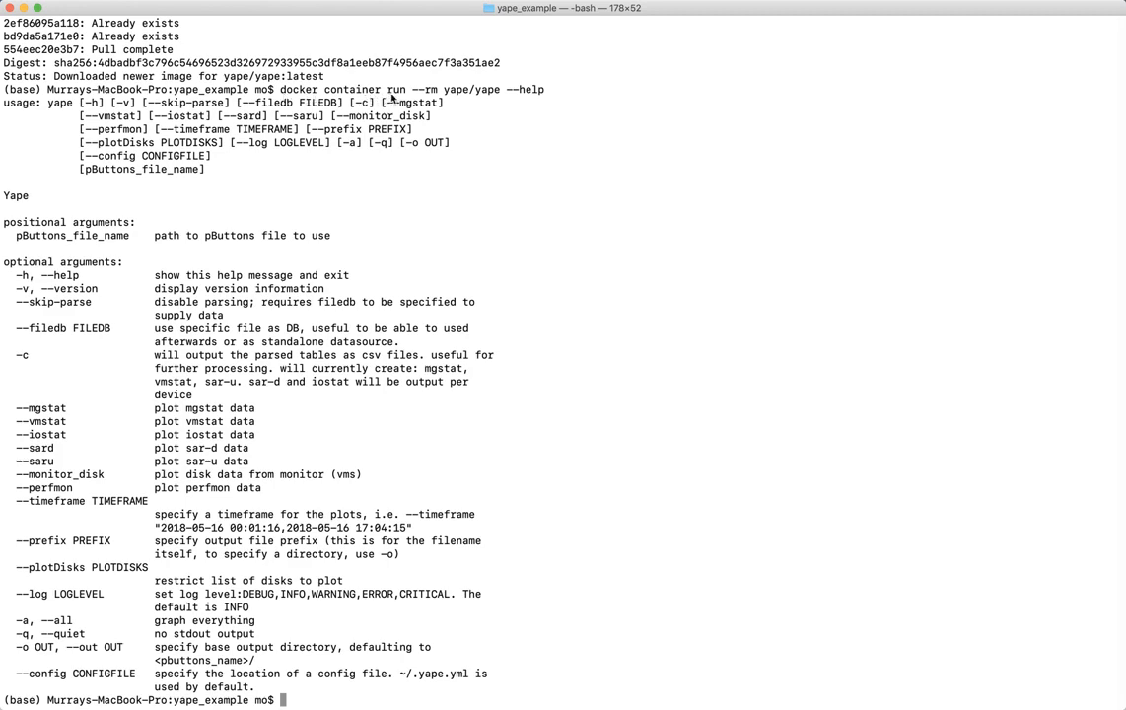
pyautogui.moveTo(485, 95)
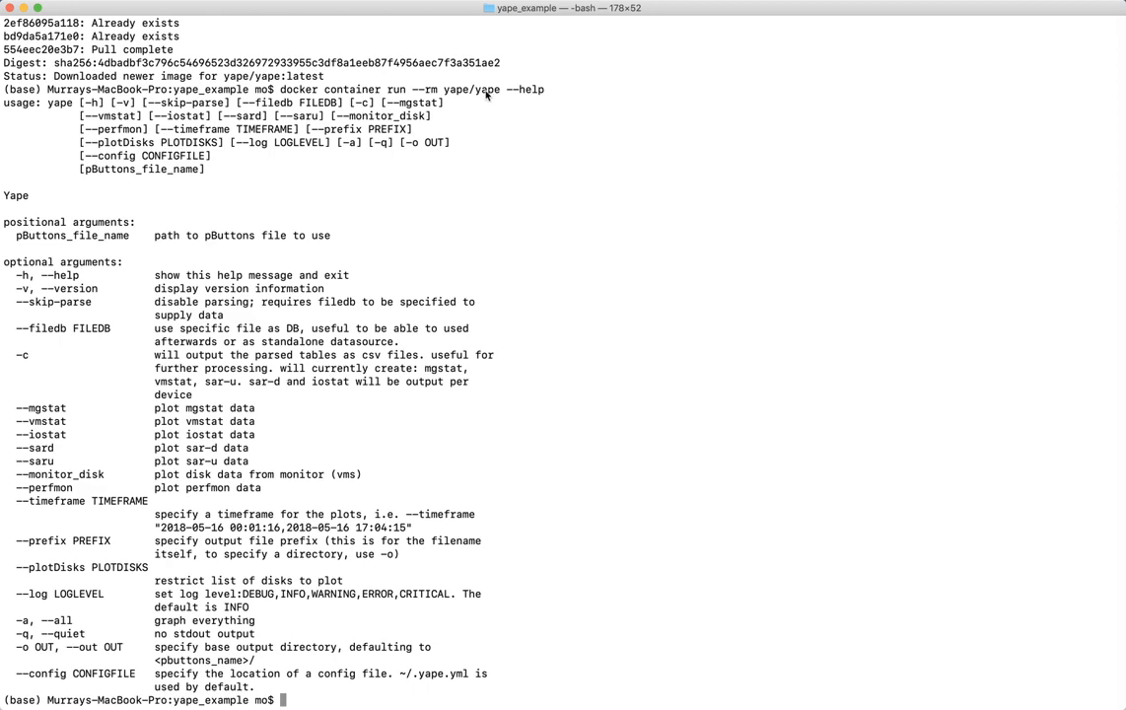
pyautogui.moveTo(501, 94)
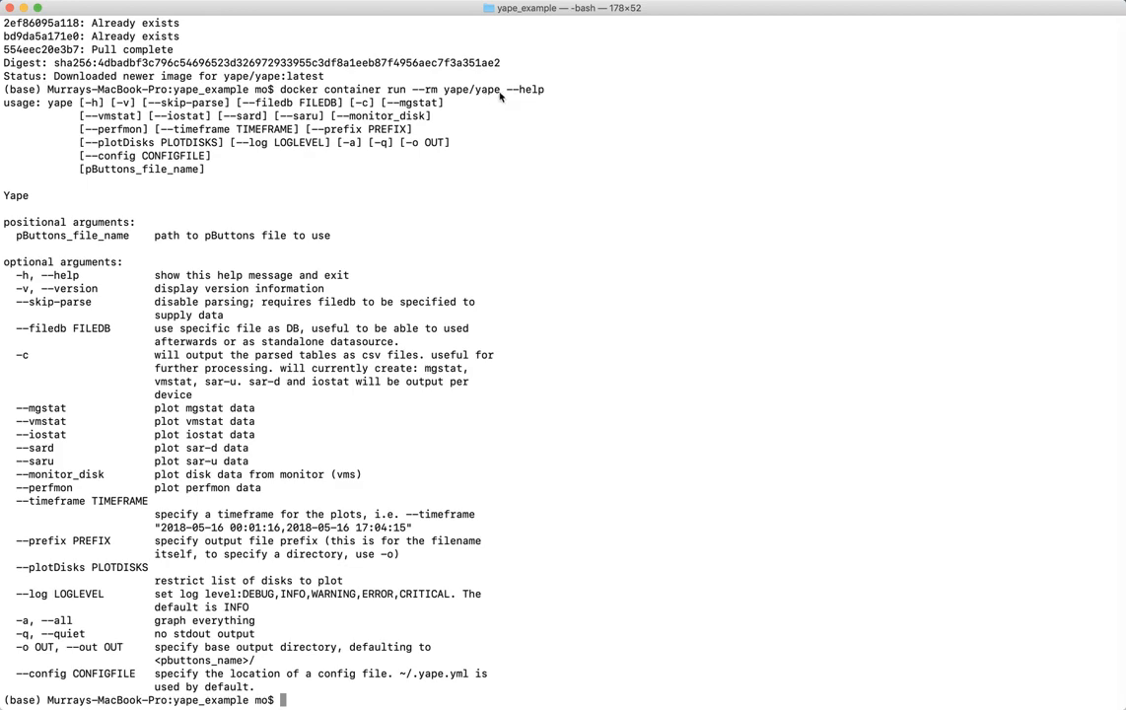
pyautogui.moveTo(533, 102)
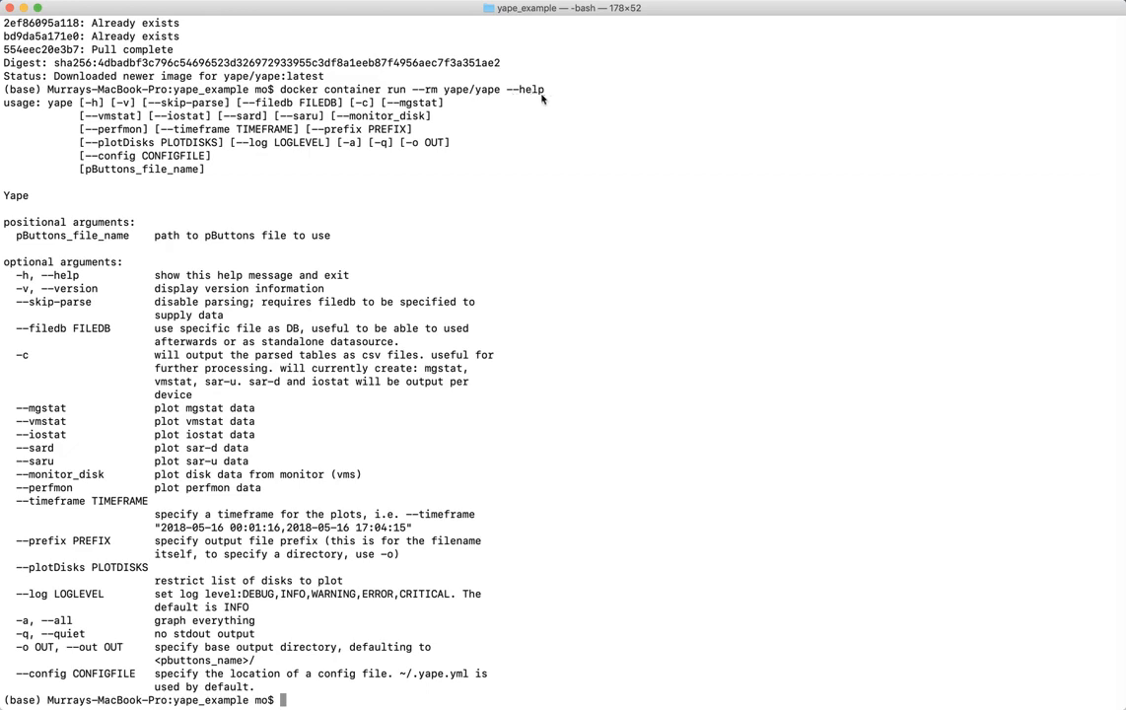
pyautogui.moveTo(540, 102)
pyautogui.write('docker container run --rm yape/yape --version')
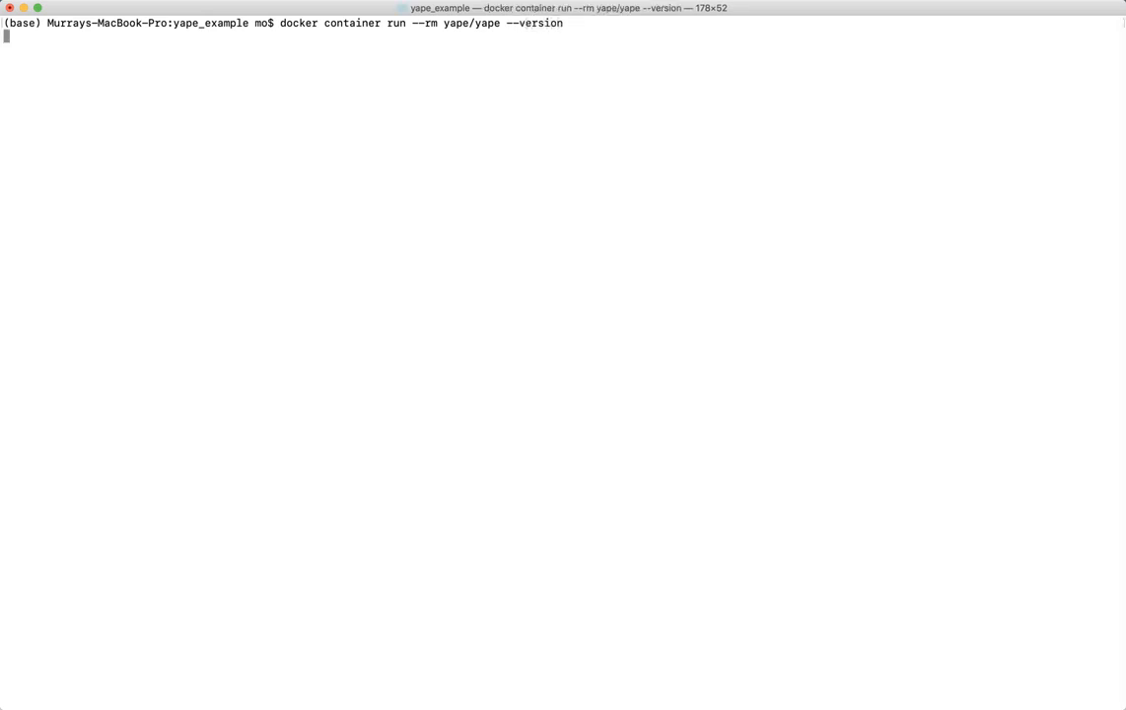
# Show yape version 2.2.3, then run the container with --mgstat --vmstat -c on the mounted example HTML file
pyautogui.press('Return')
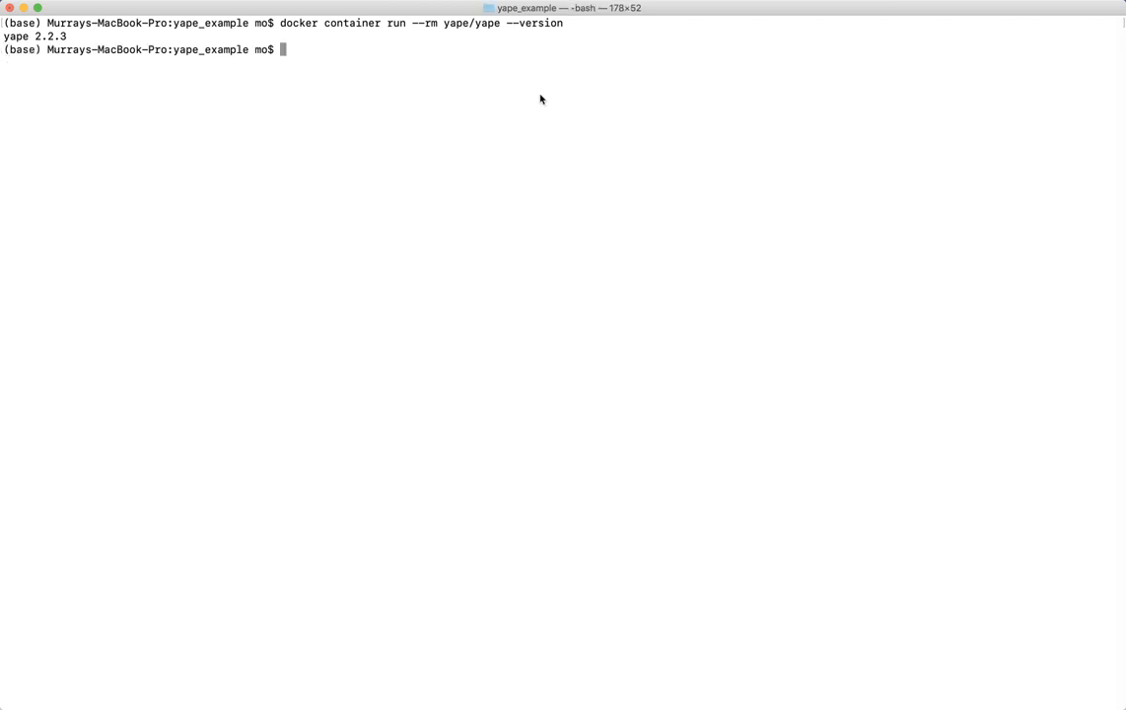
pyautogui.moveTo(421, 32)
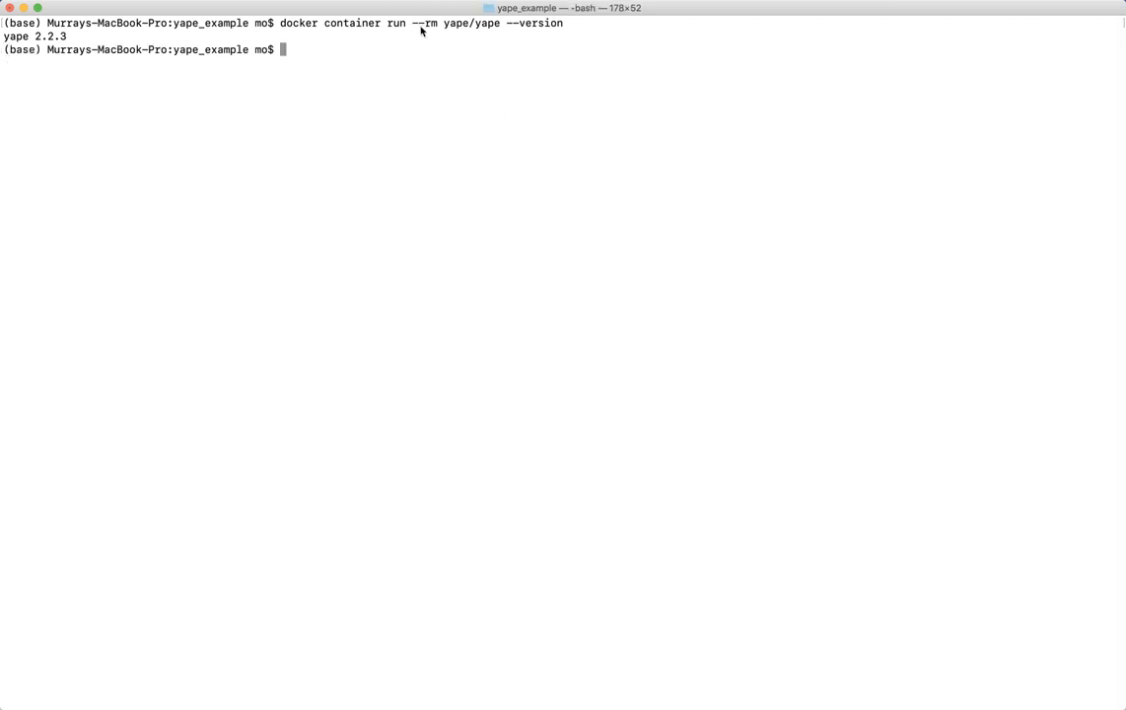
pyautogui.moveTo(429, 31)
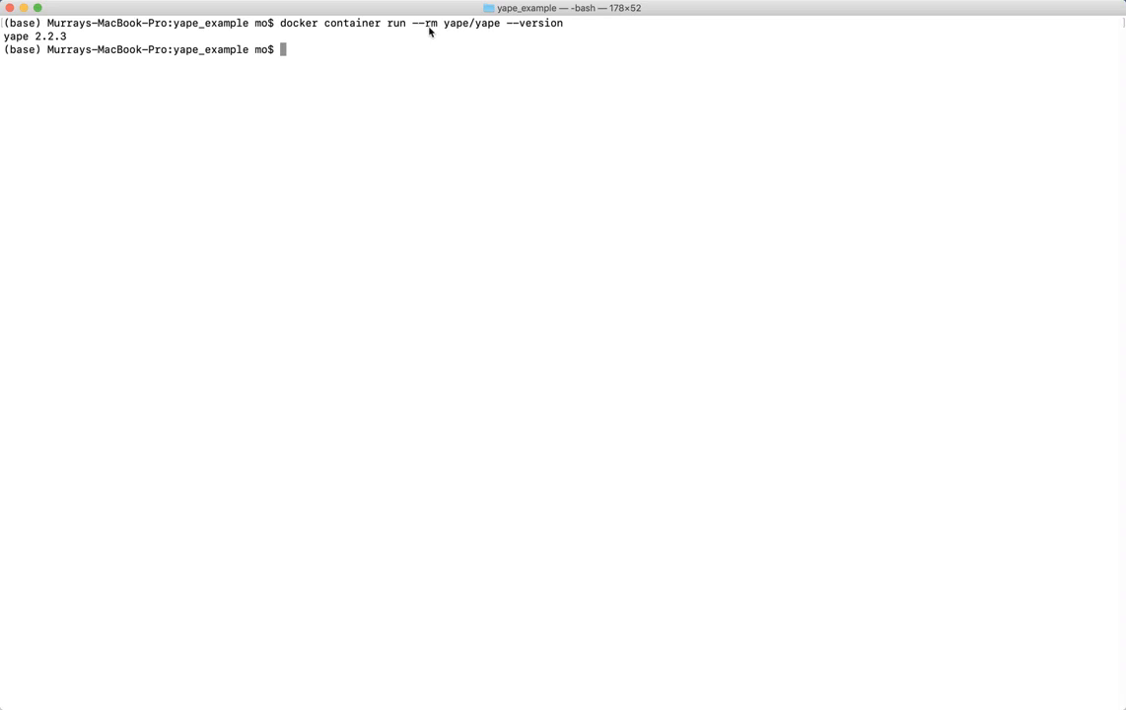
pyautogui.moveTo(470, 134)
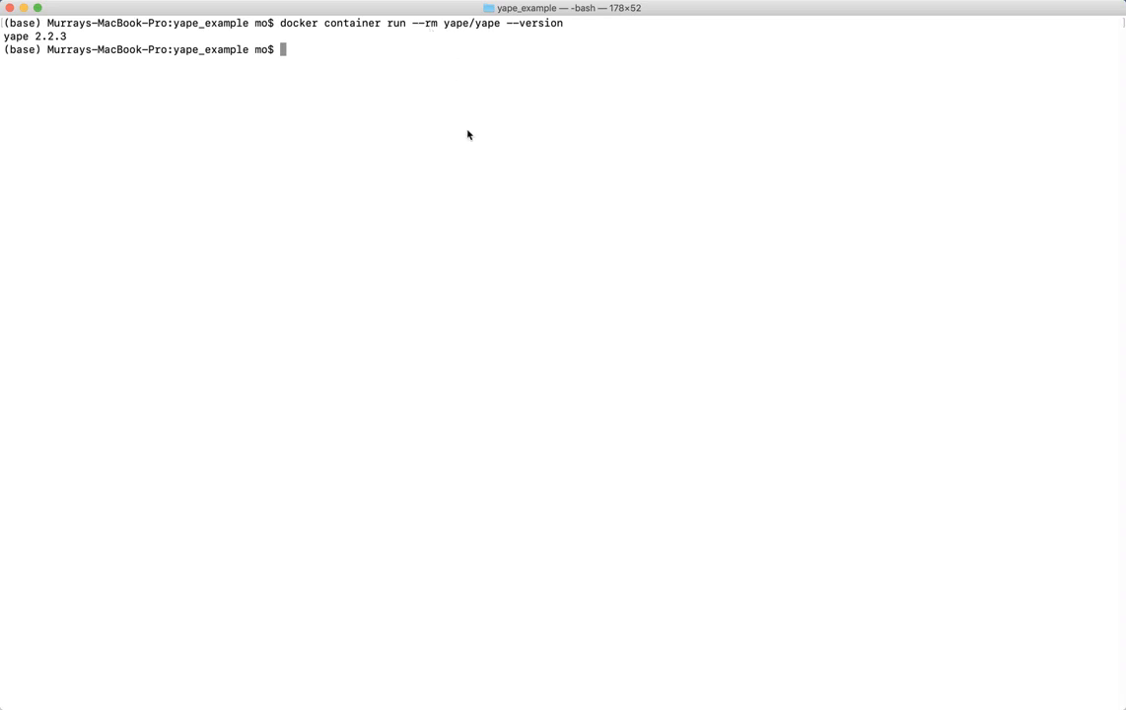
pyautogui.moveTo(473, 134)
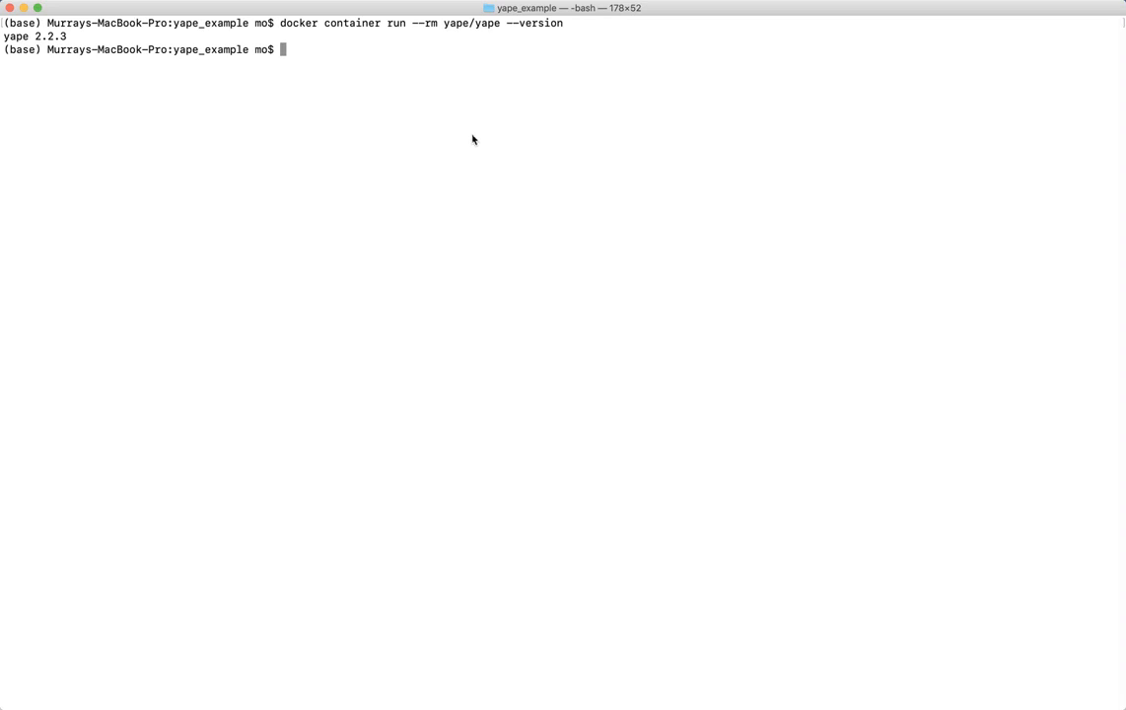
pyautogui.moveTo(481, 146)
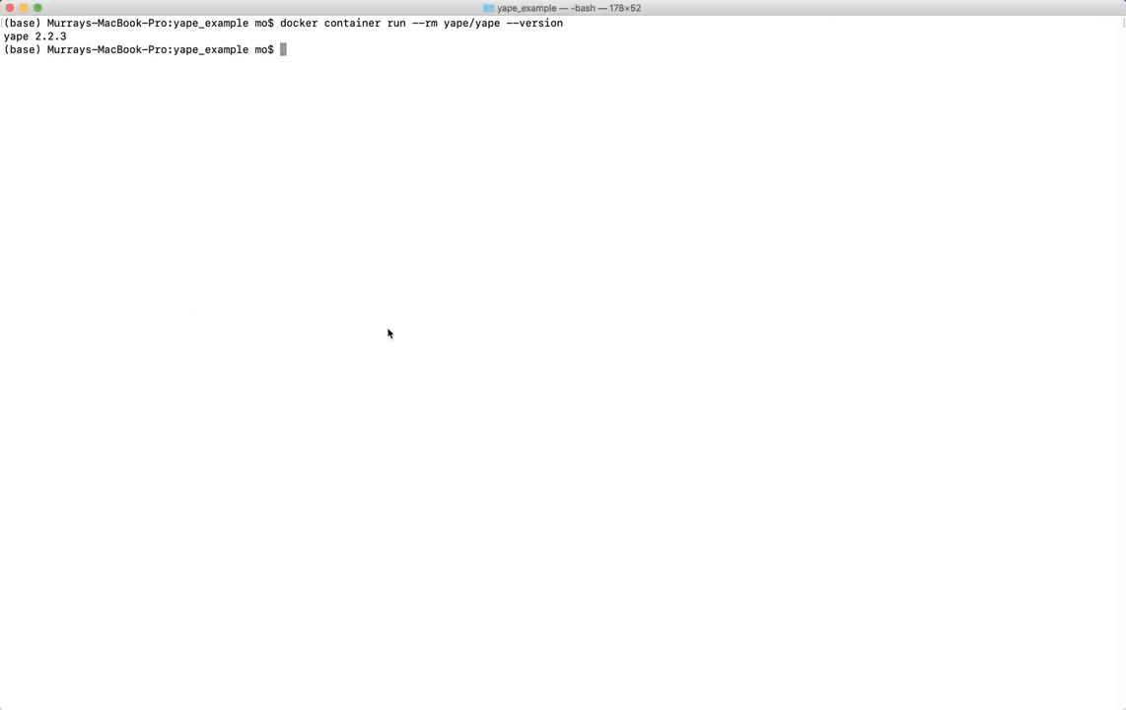
pyautogui.write('docker container run --rm -v "$(pwd)":/data yape/yape --mgstat --vmstat -c /data/Example_20190420_000000_24hours_5.html')
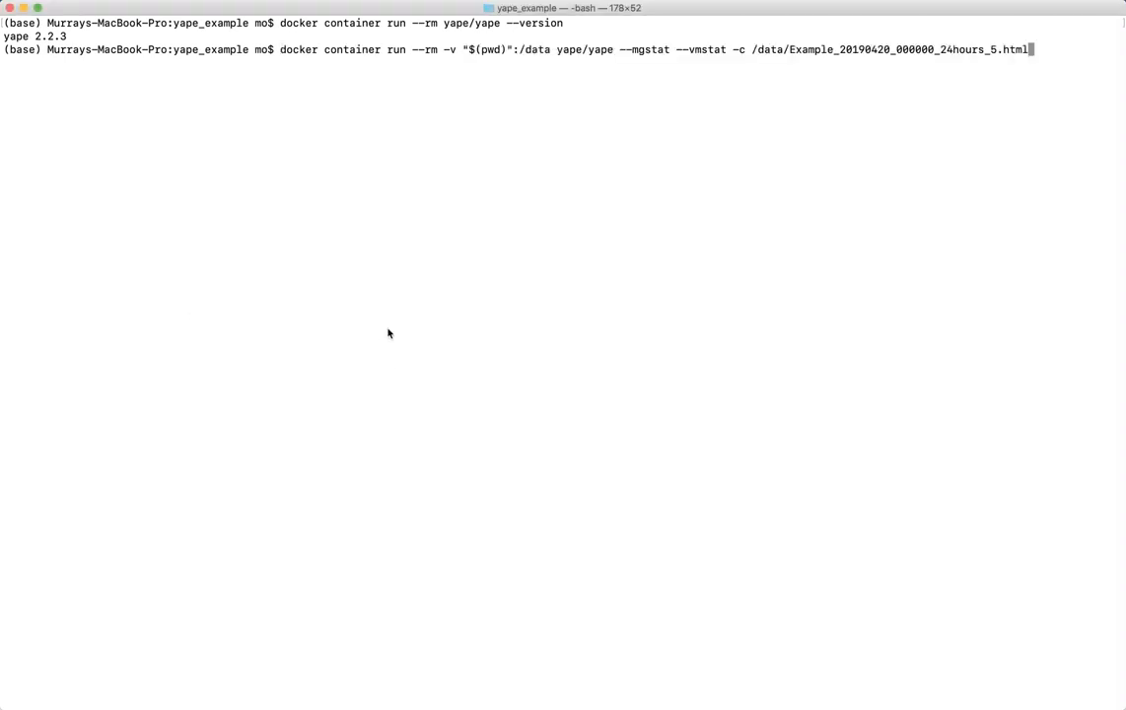
pyautogui.moveTo(398, 300)
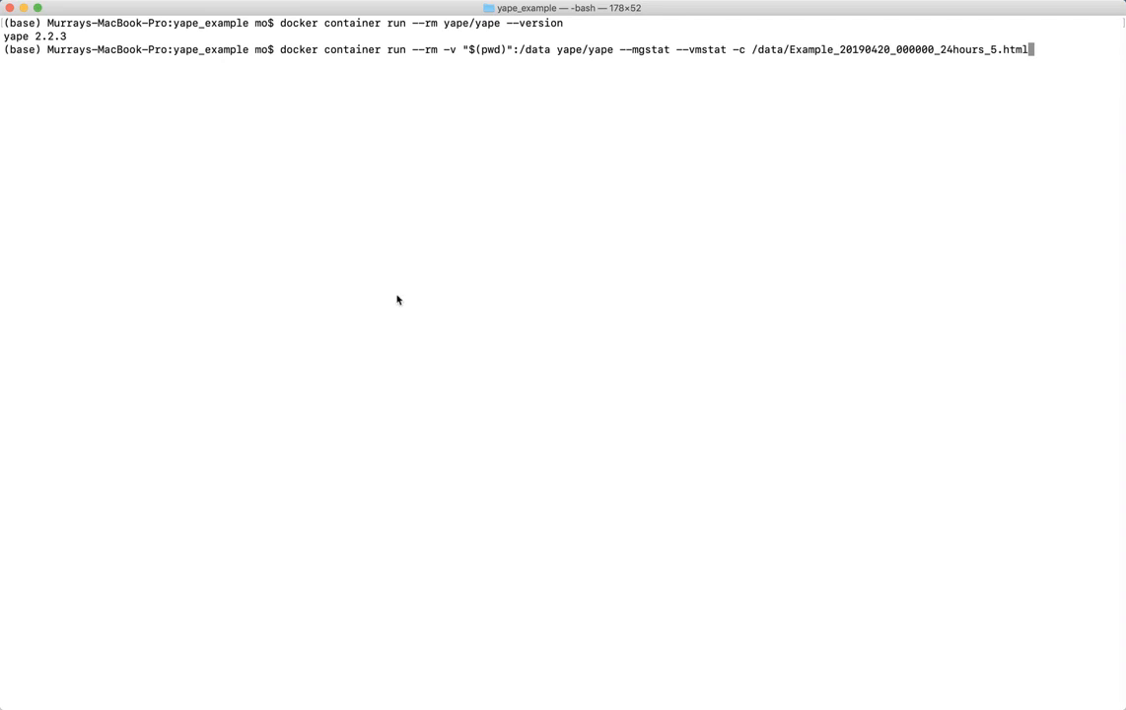
pyautogui.press('Return')
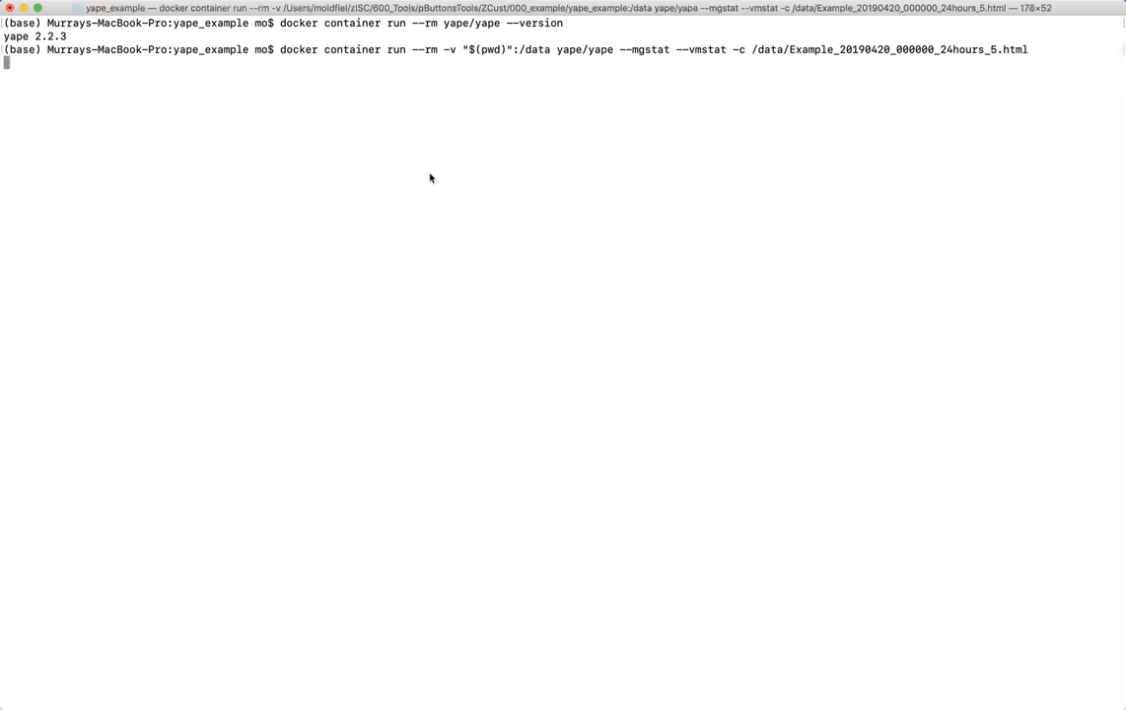
# Let yape parse the 24hours_5 profile and begin writing the mgstat chart PNGs
pyautogui.press('Return')
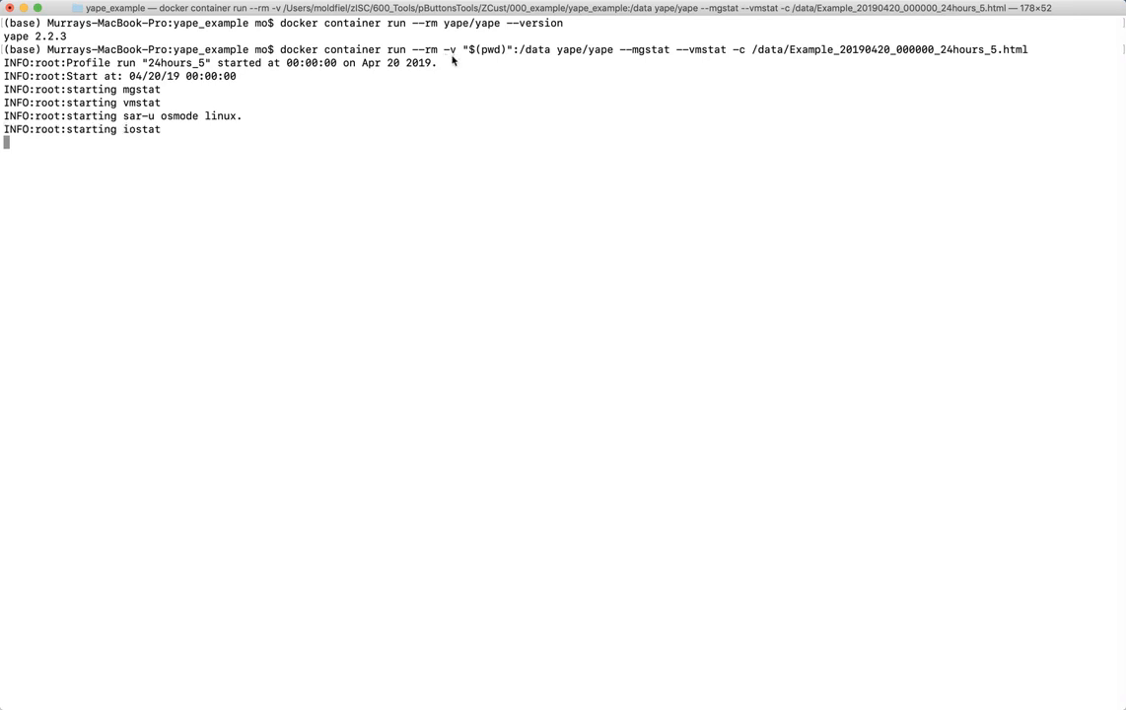
pyautogui.moveTo(493, 60)
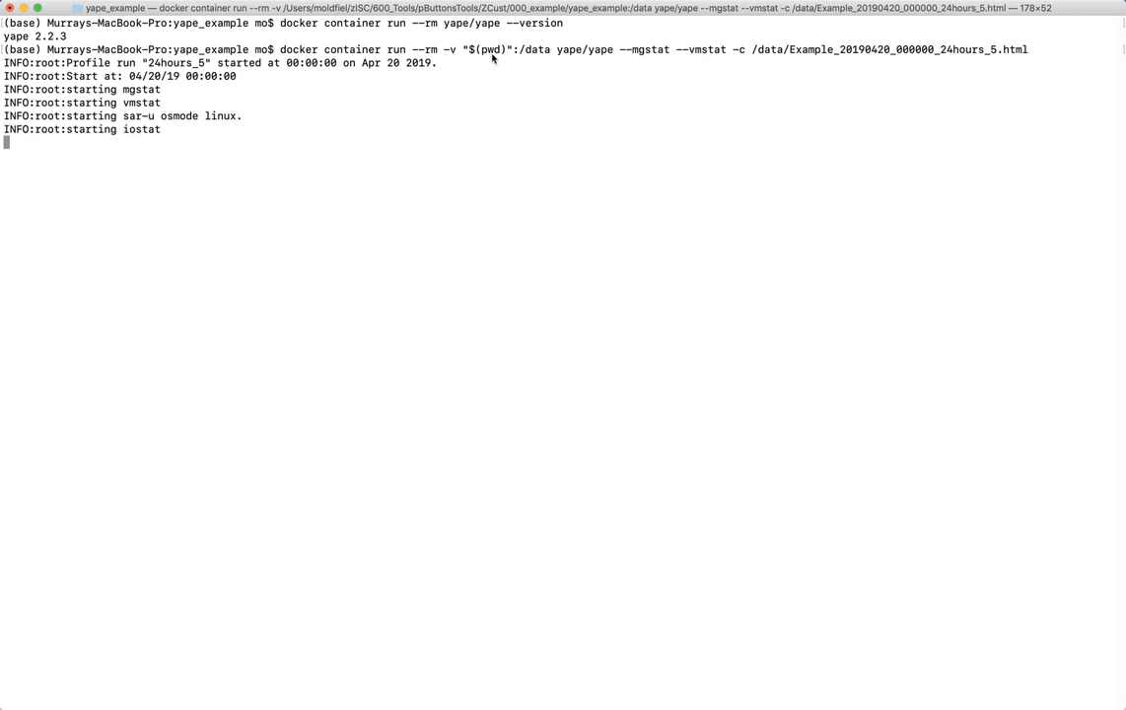
pyautogui.moveTo(489, 75)
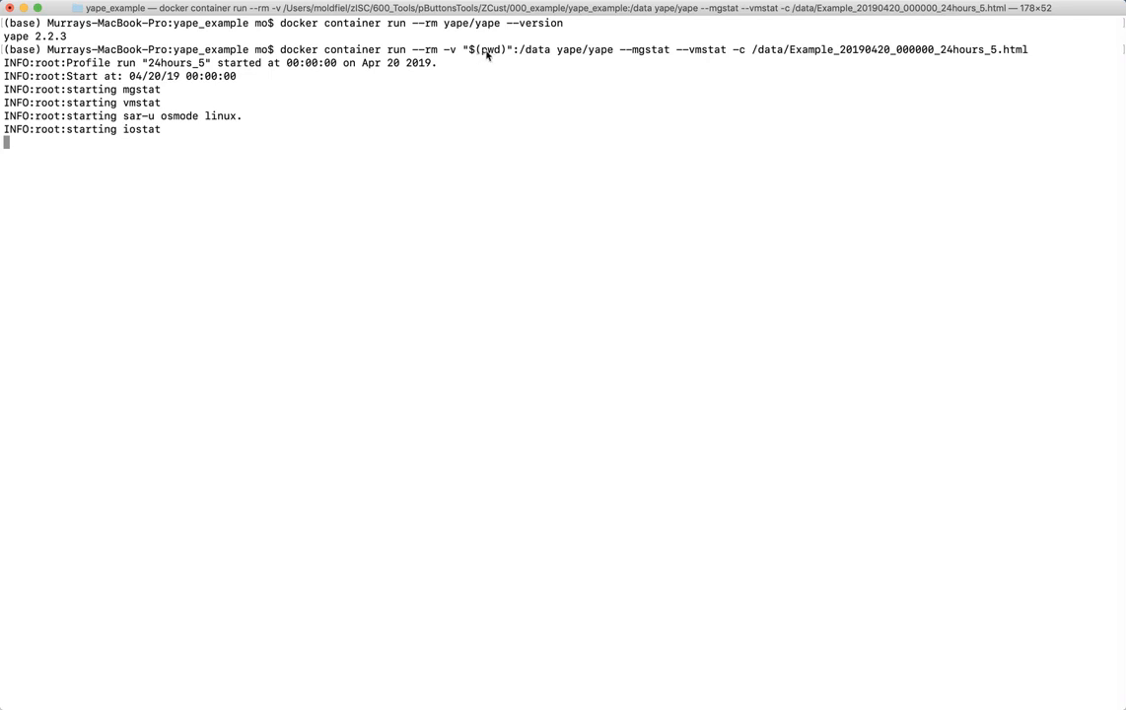
pyautogui.moveTo(522, 55)
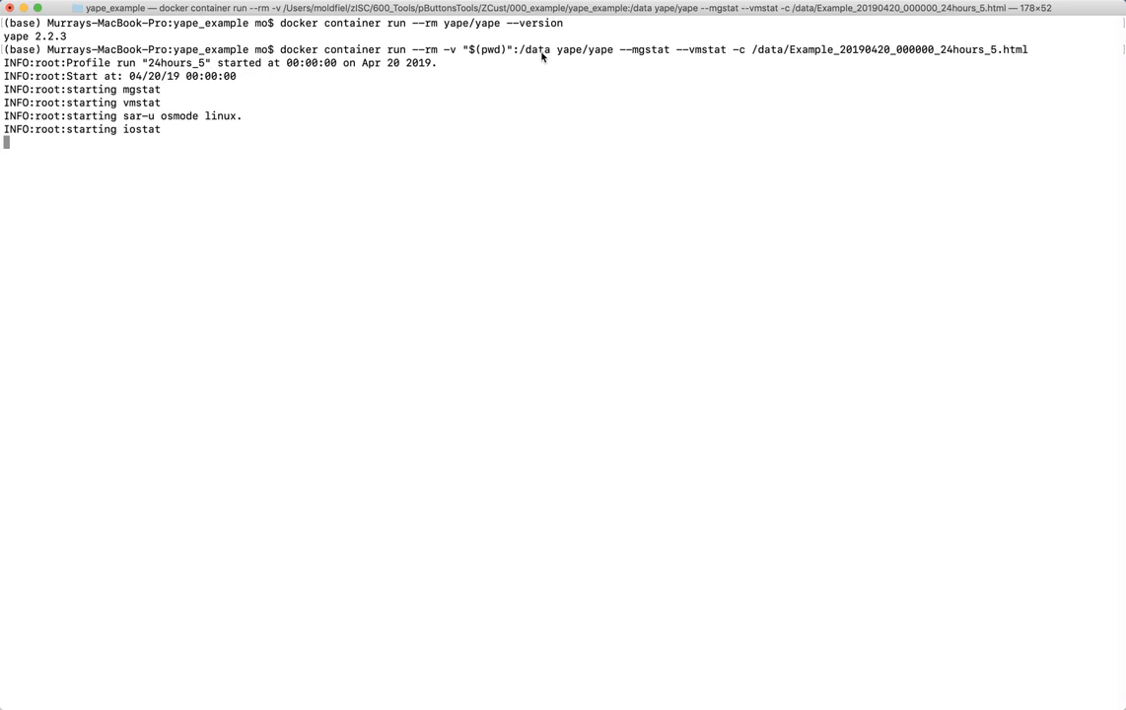
pyautogui.moveTo(552, 57)
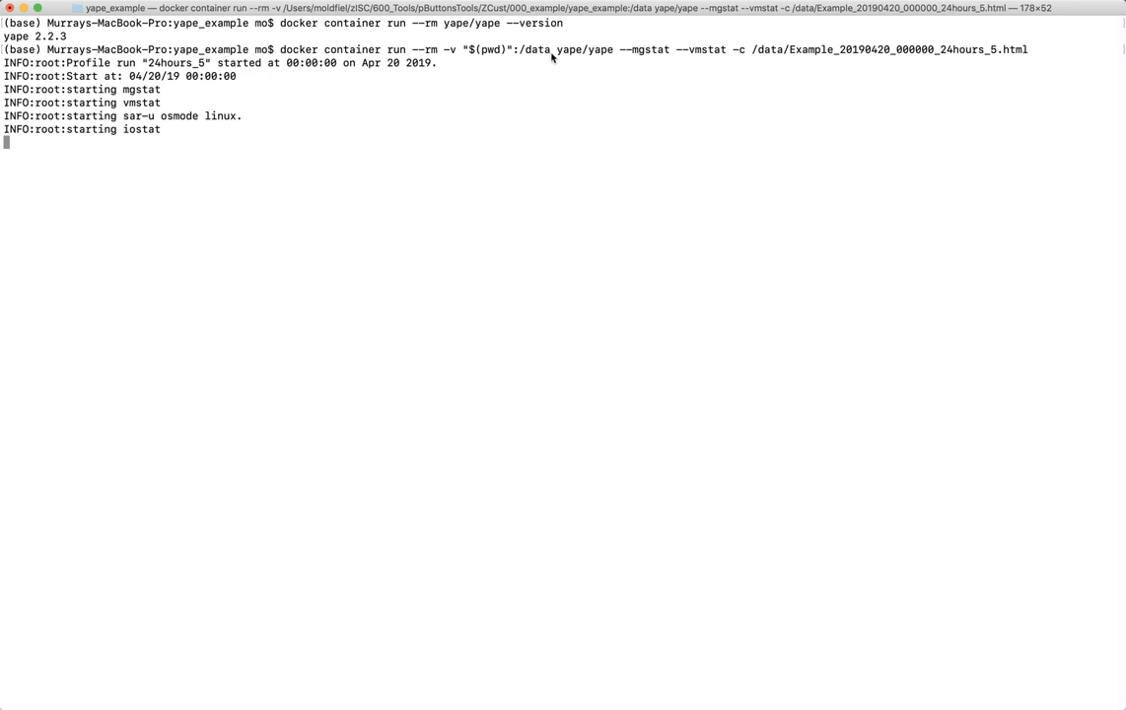
pyautogui.moveTo(577, 49)
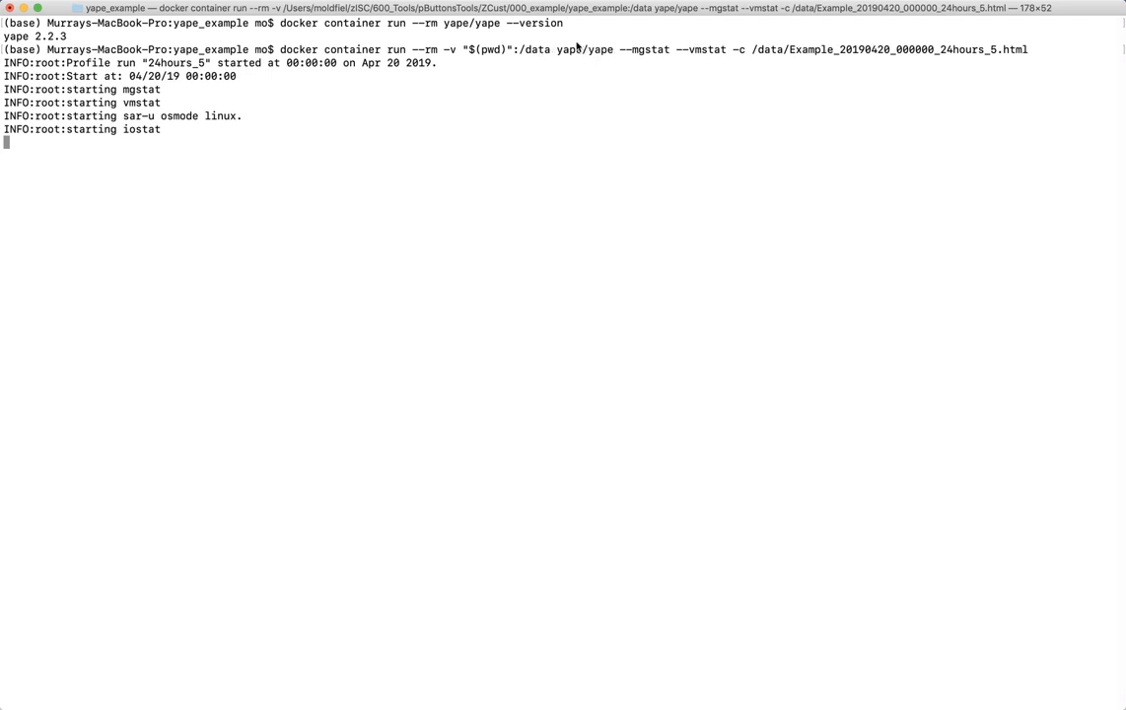
pyautogui.moveTo(595, 56)
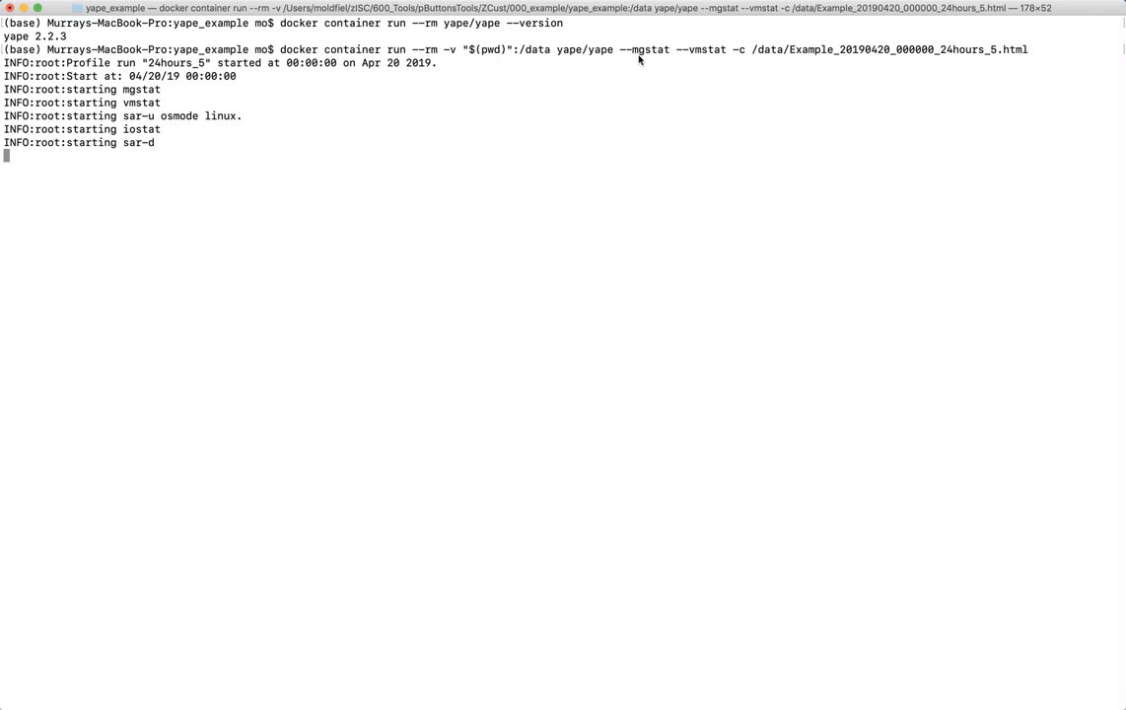
pyautogui.moveTo(706, 60)
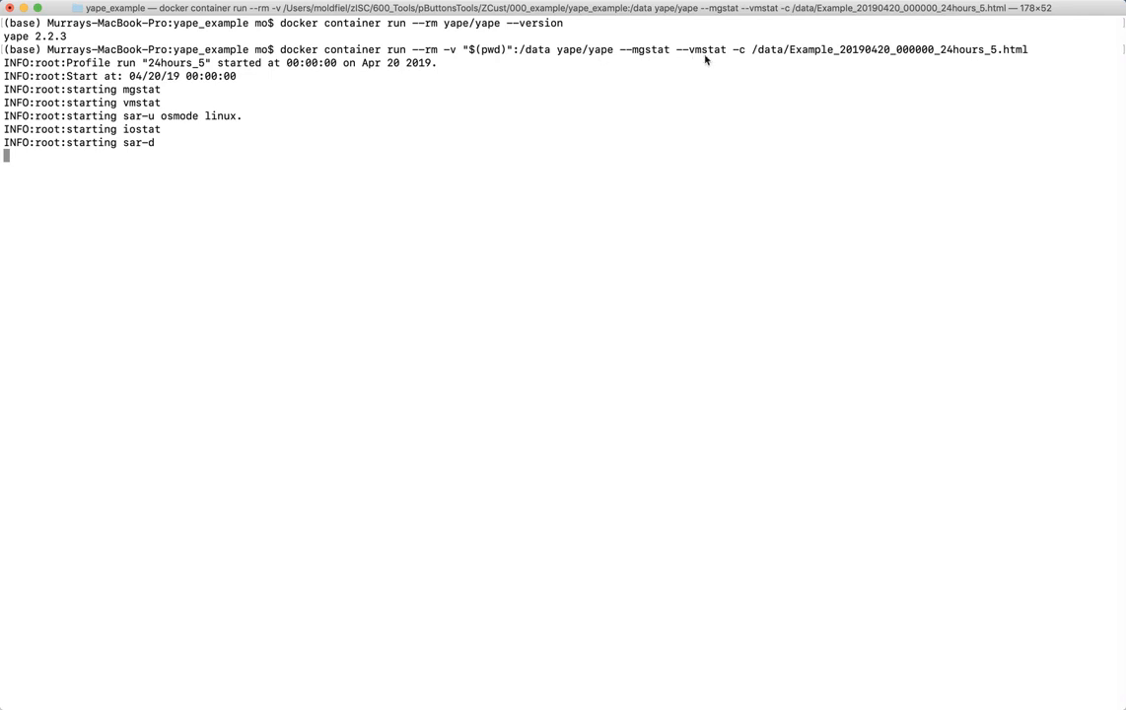
pyautogui.moveTo(709, 61)
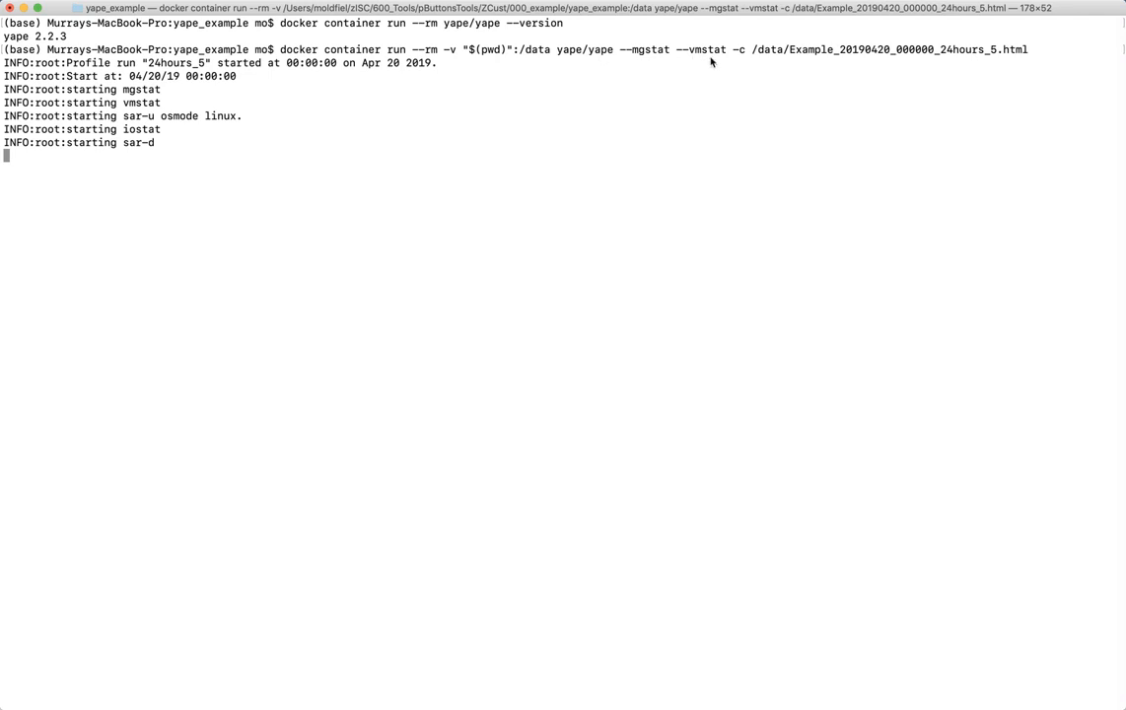
pyautogui.moveTo(741, 55)
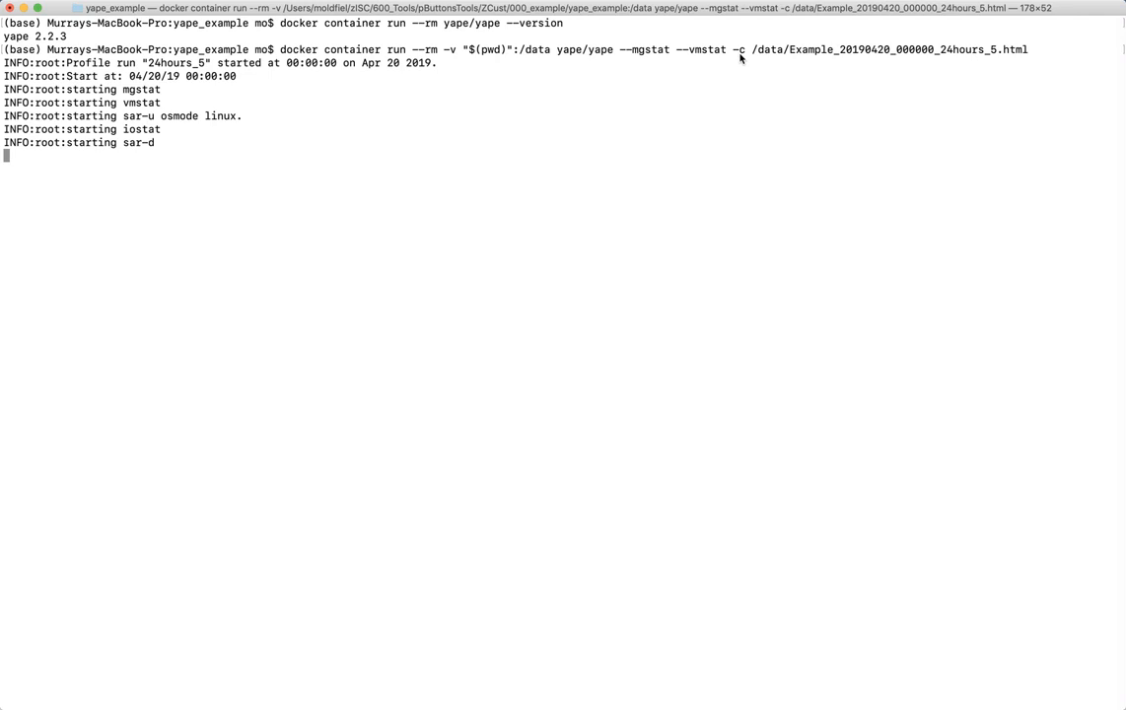
pyautogui.moveTo(793, 61)
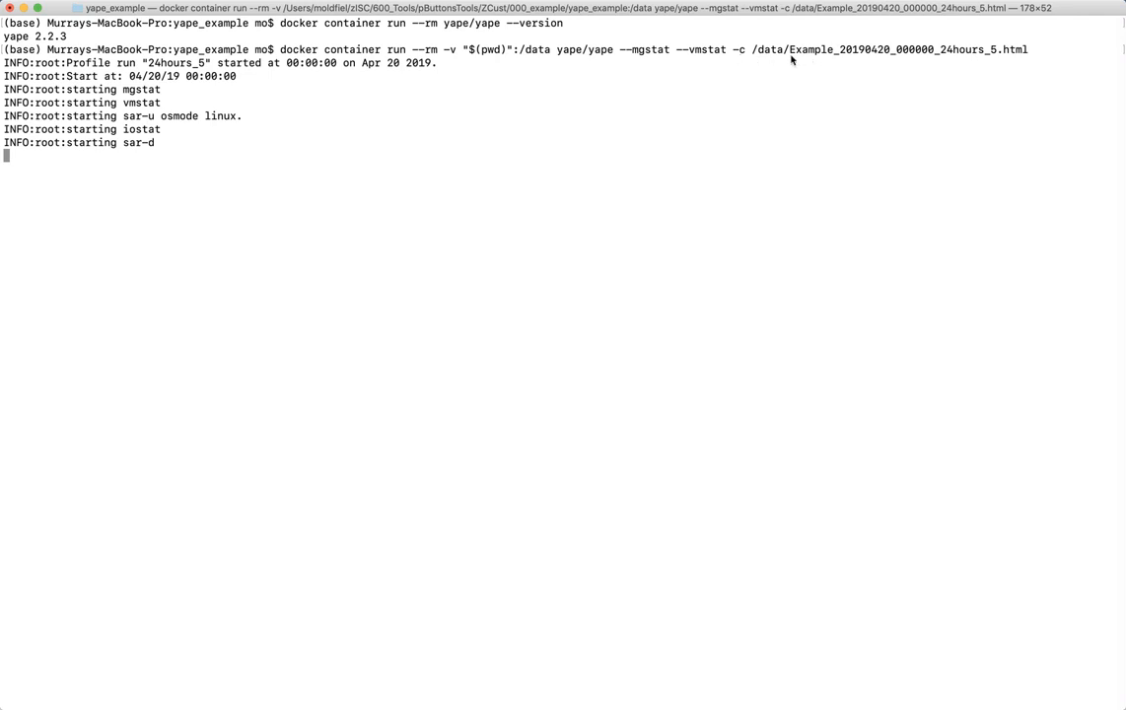
pyautogui.moveTo(751, 58)
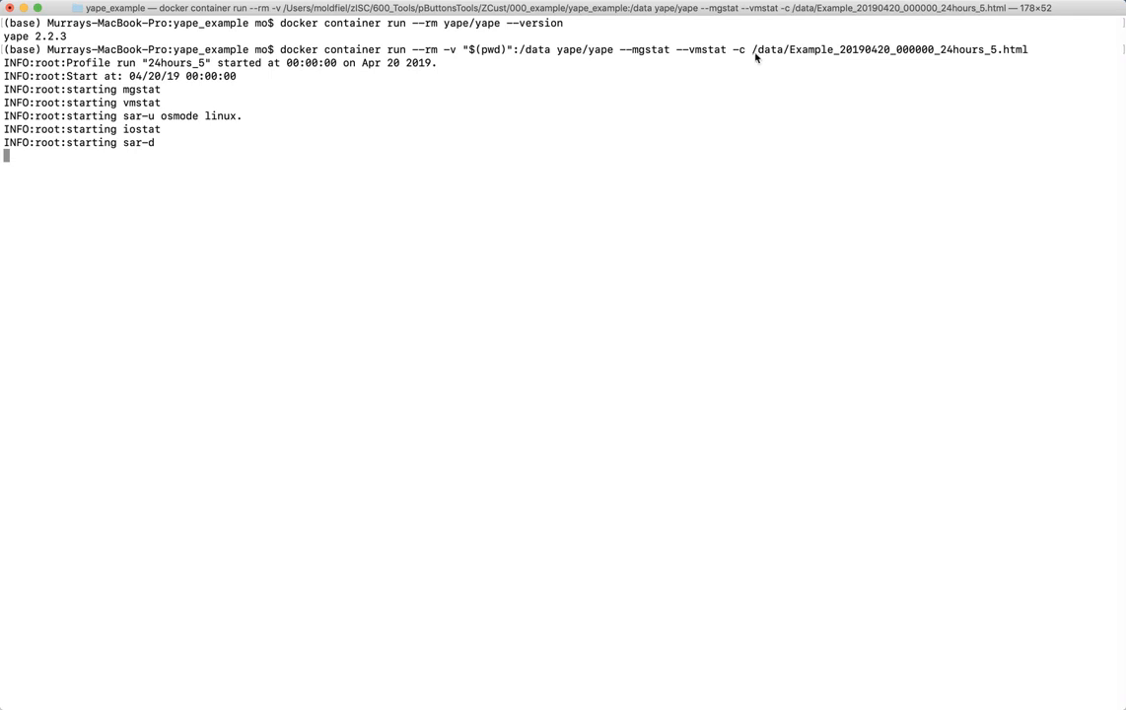
pyautogui.moveTo(532, 67)
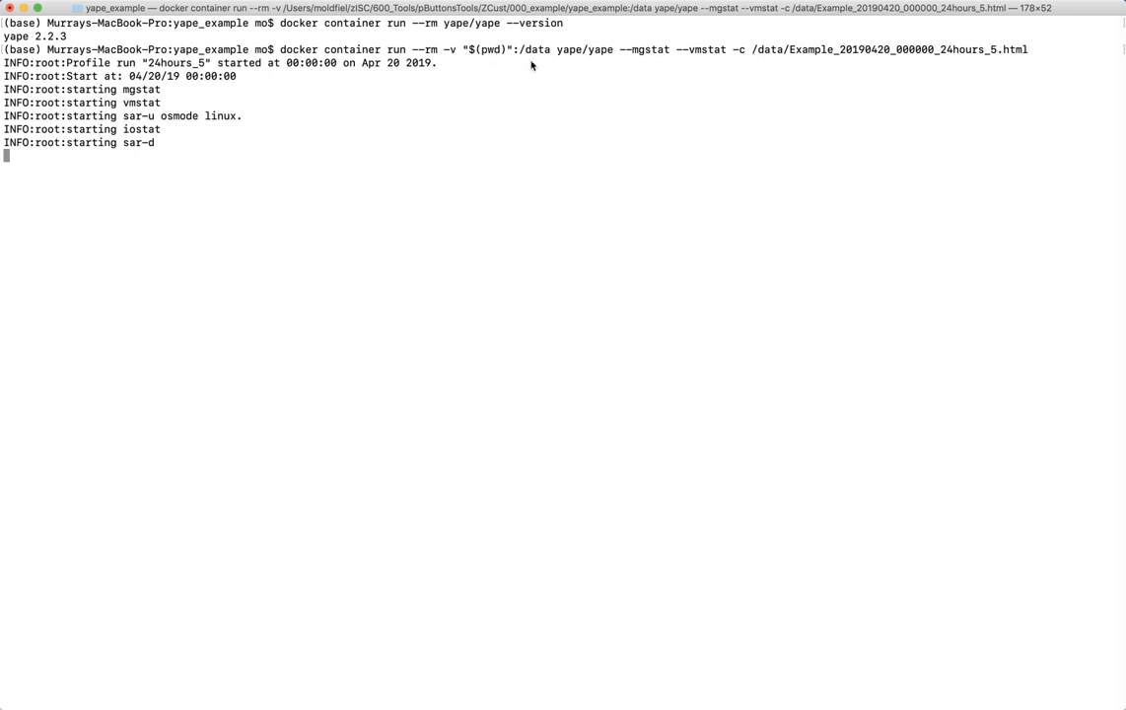
pyautogui.moveTo(777, 58)
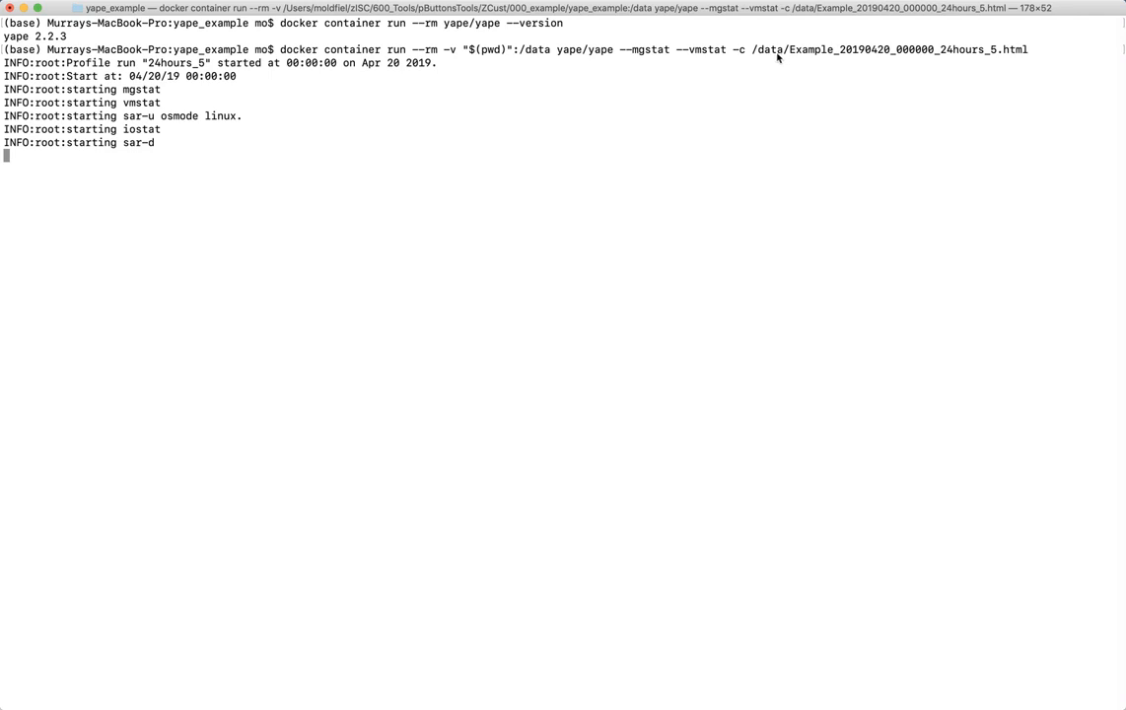
pyautogui.moveTo(751, 58)
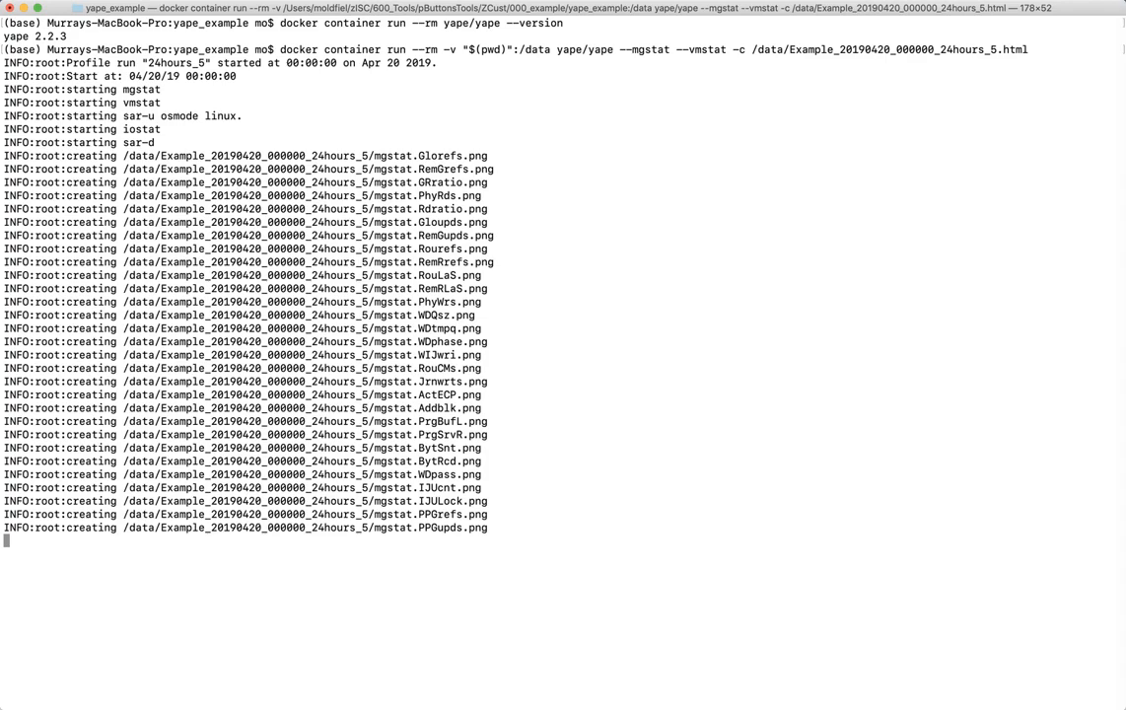
# Scroll the finished vmstat/CSV output, then run ls to show the new 24hours_5 output folder
pyautogui.scroll(-3)
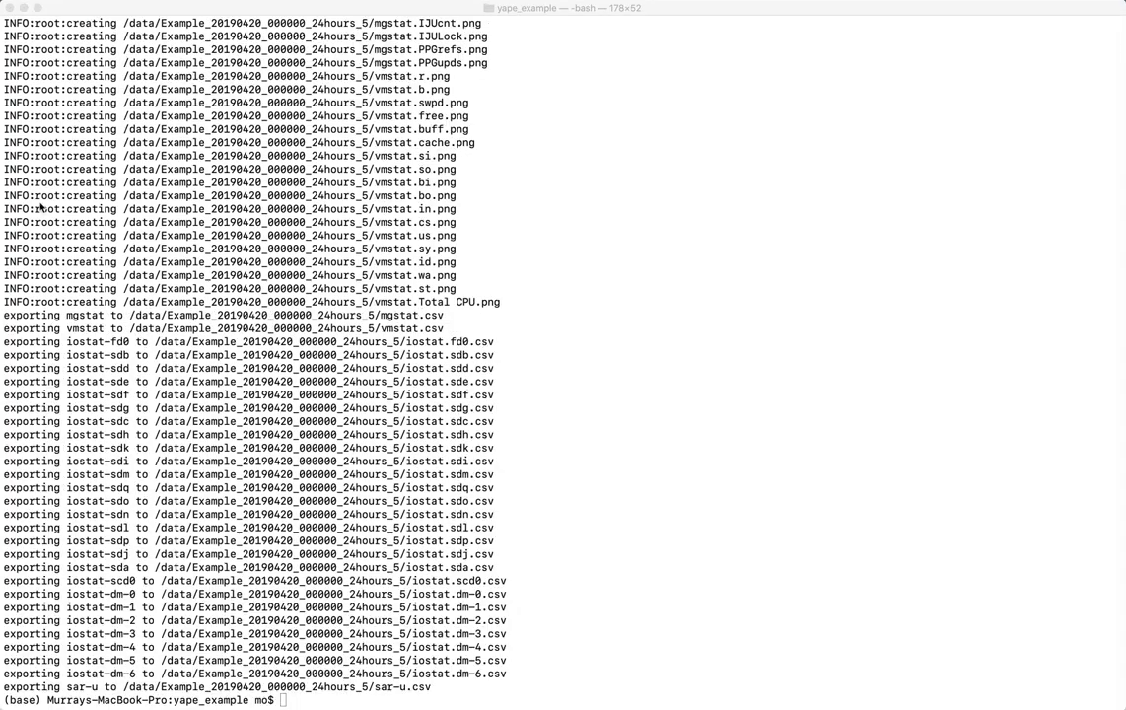
pyautogui.moveTo(705, 253)
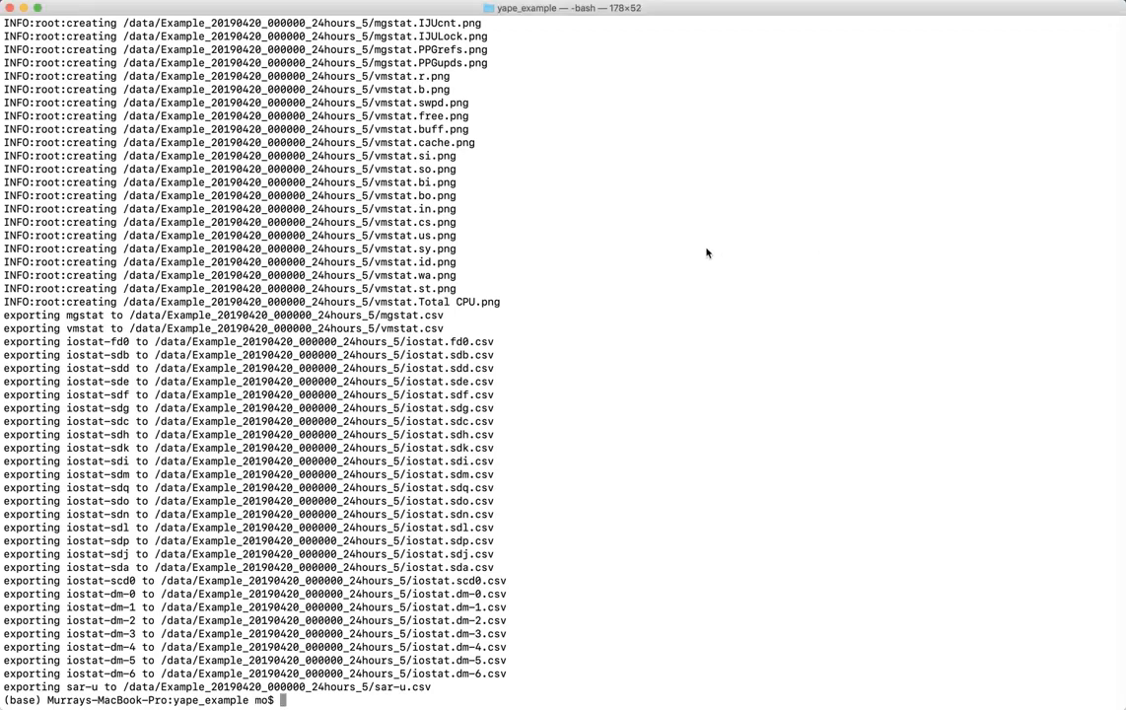
pyautogui.write('ls')
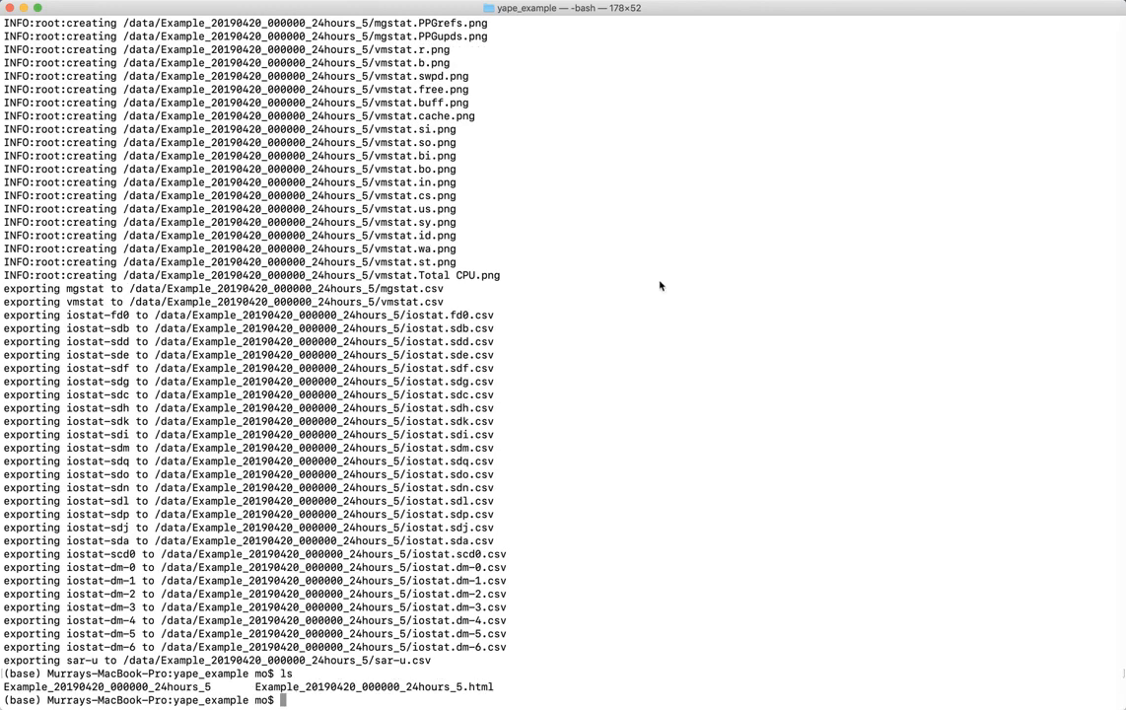
pyautogui.moveTo(436, 690)
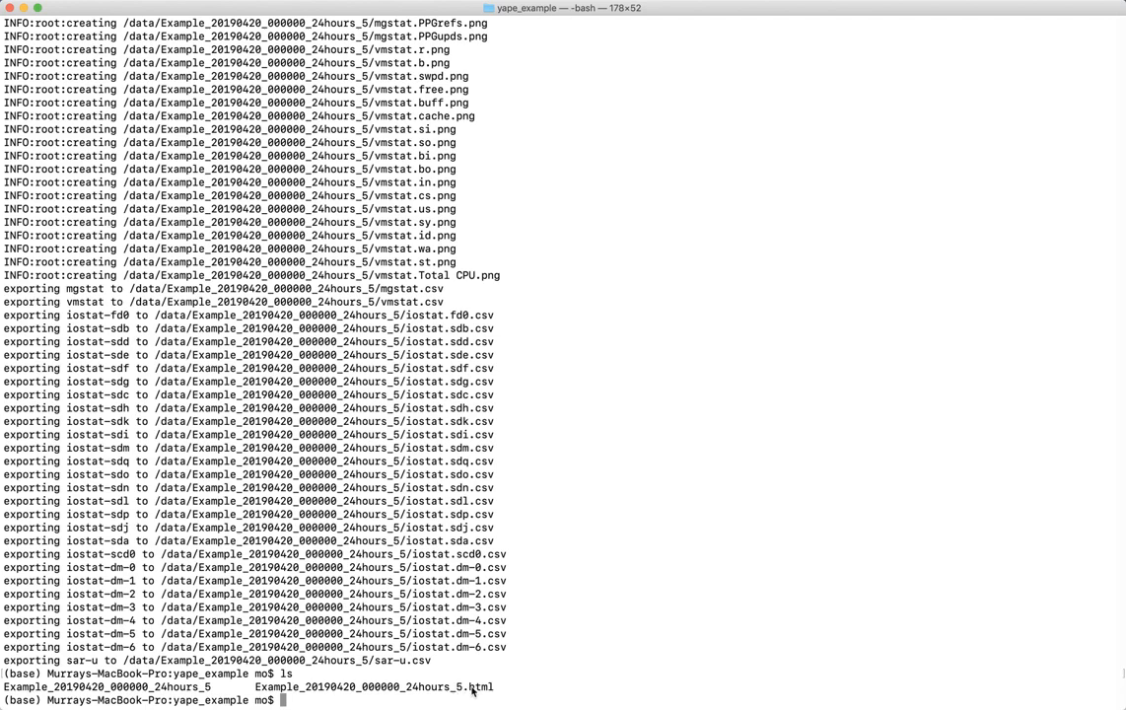
pyautogui.moveTo(643, 544)
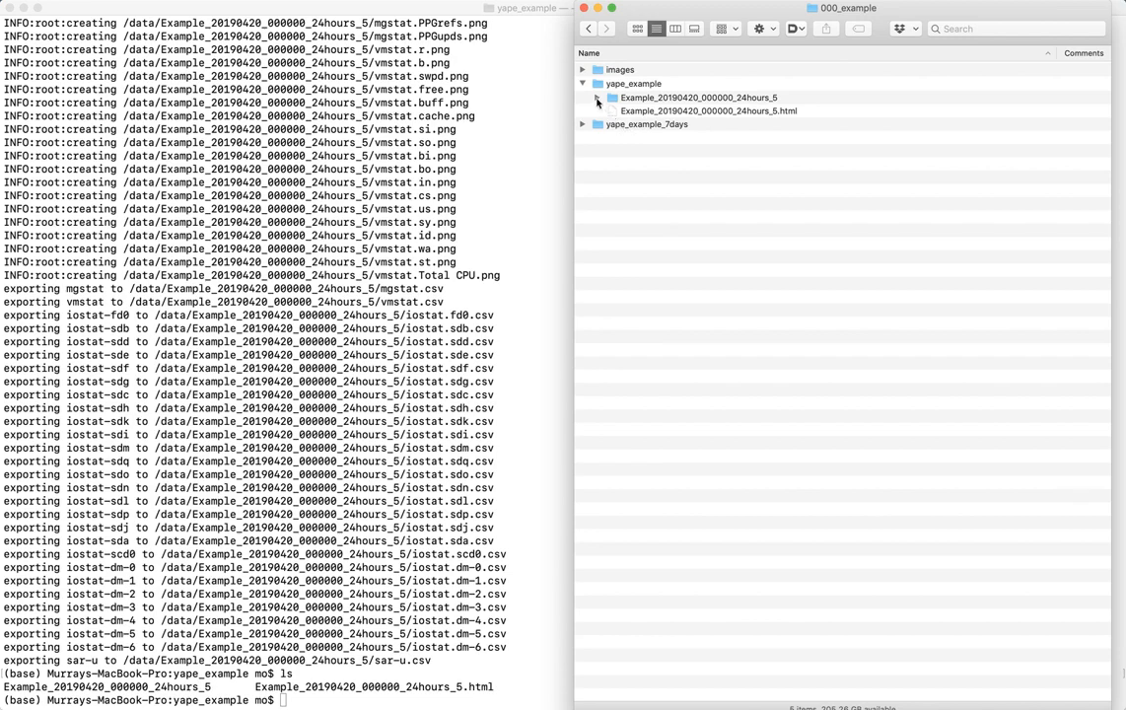
# Expand Example_20190420_000000_24hours_5 and scroll through its iostat, mgstat and vmstat CSVs and PNGs
pyautogui.click(596, 98)
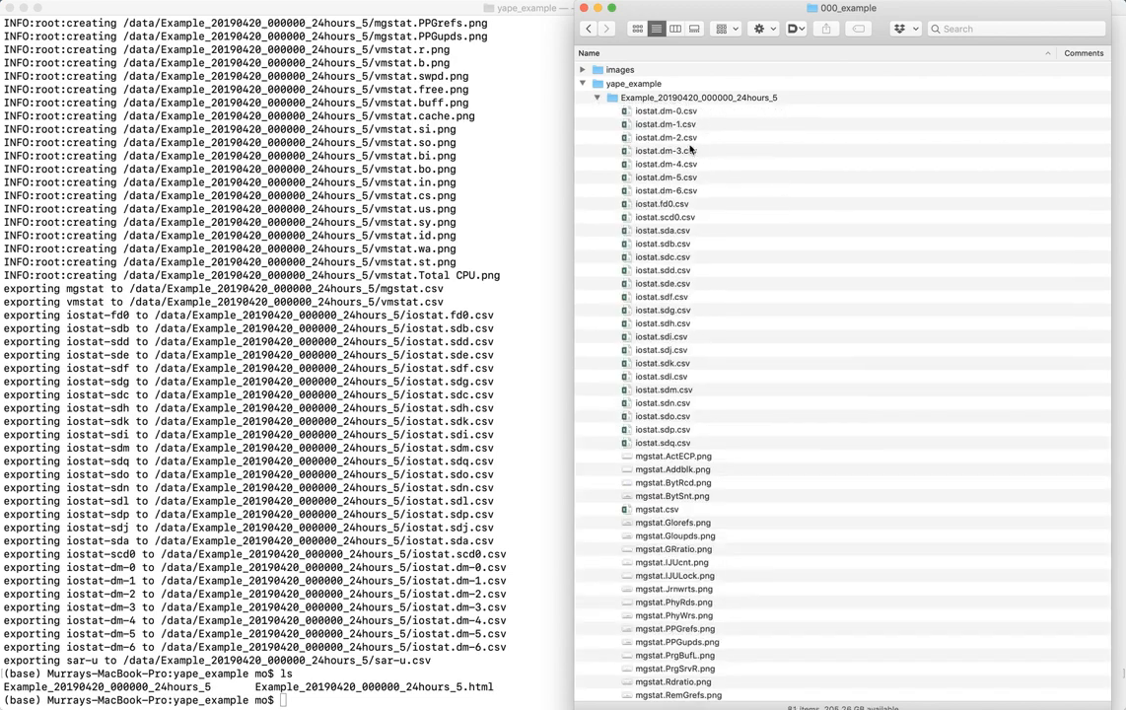
pyautogui.scroll(-3)
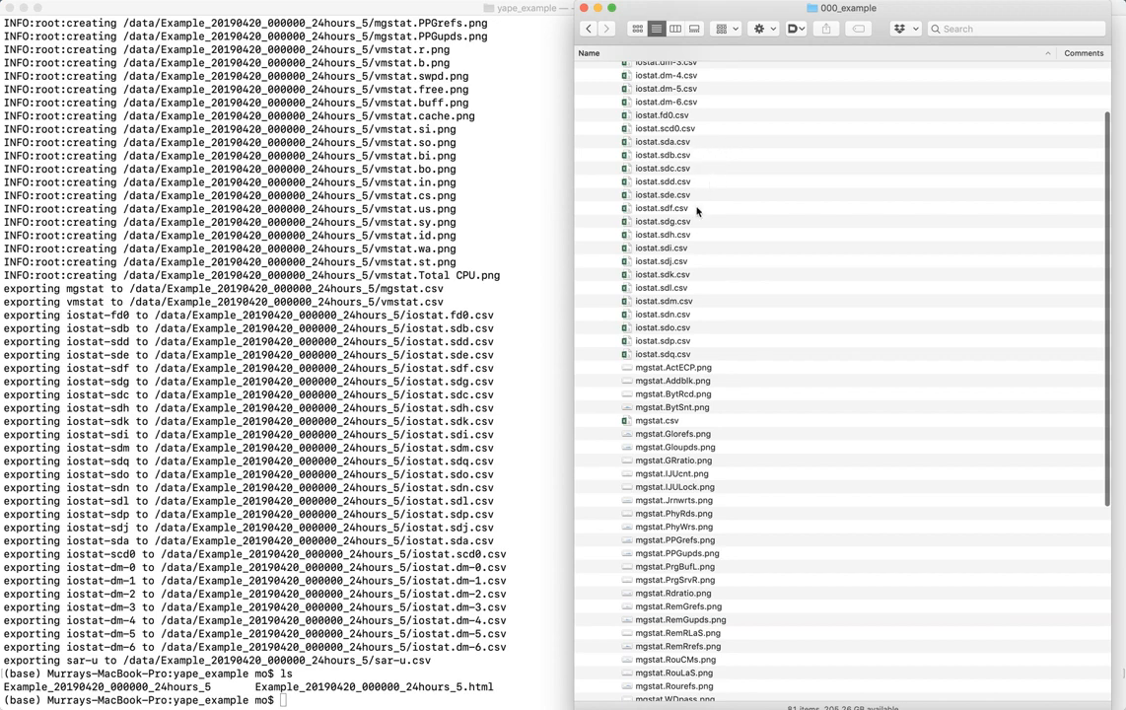
pyautogui.scroll(-3)
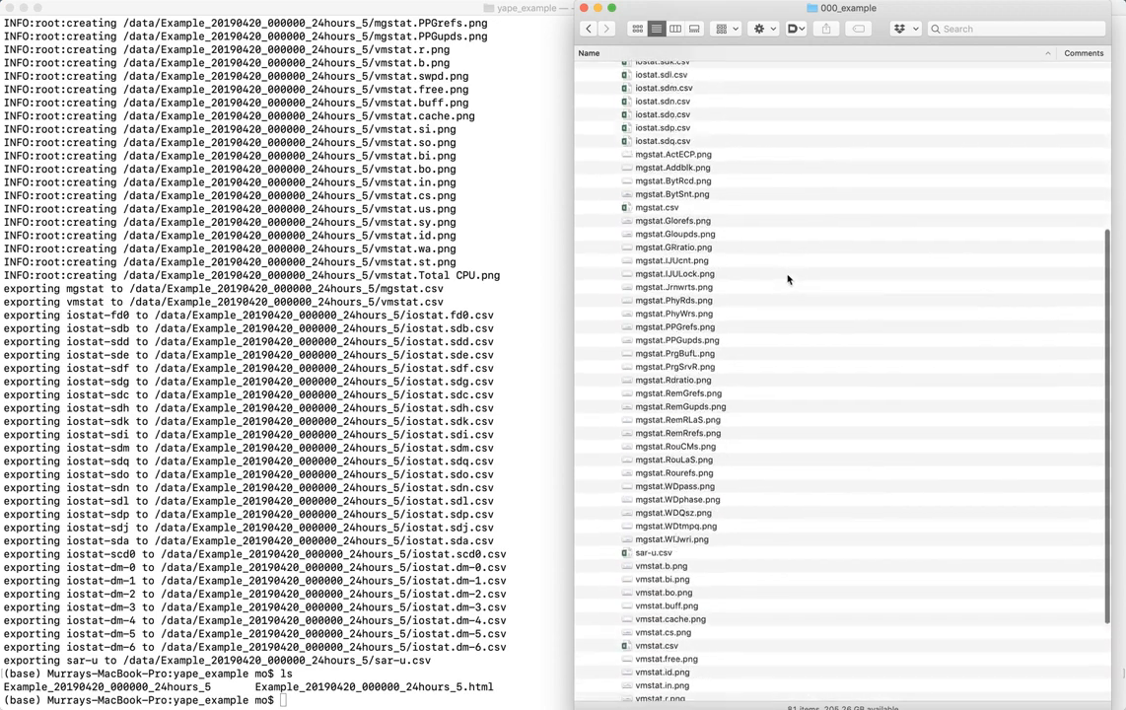
pyautogui.moveTo(691, 217)
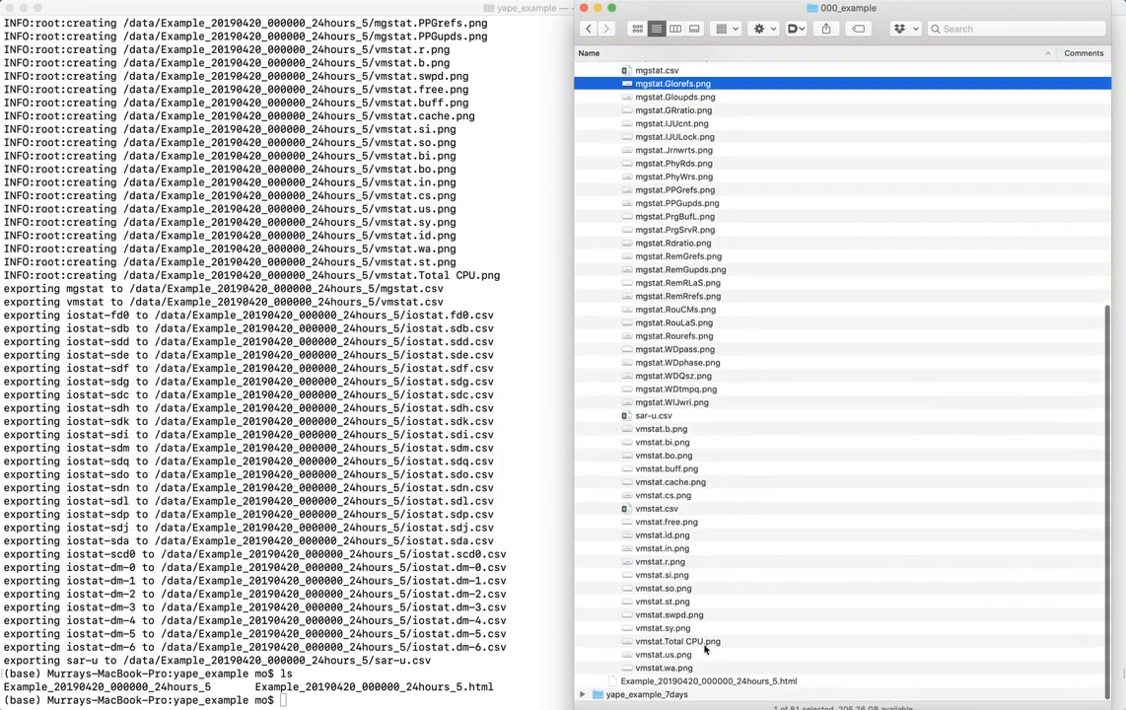
pyautogui.doubleClick(678, 640)
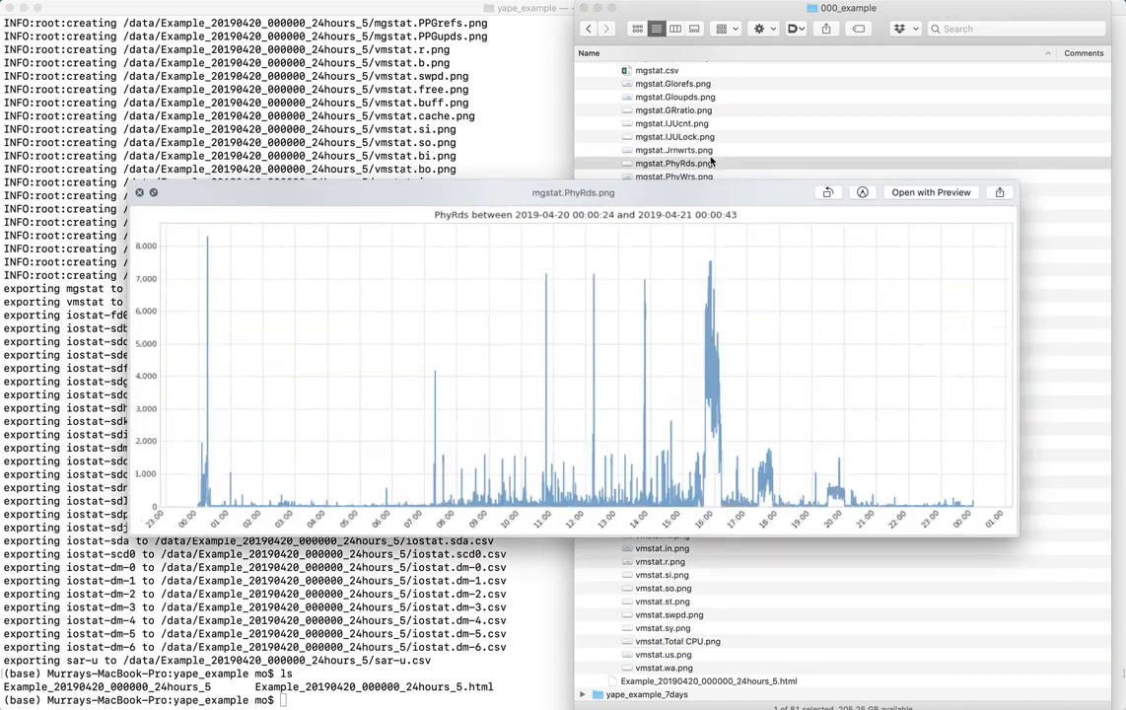
pyautogui.click(672, 177)
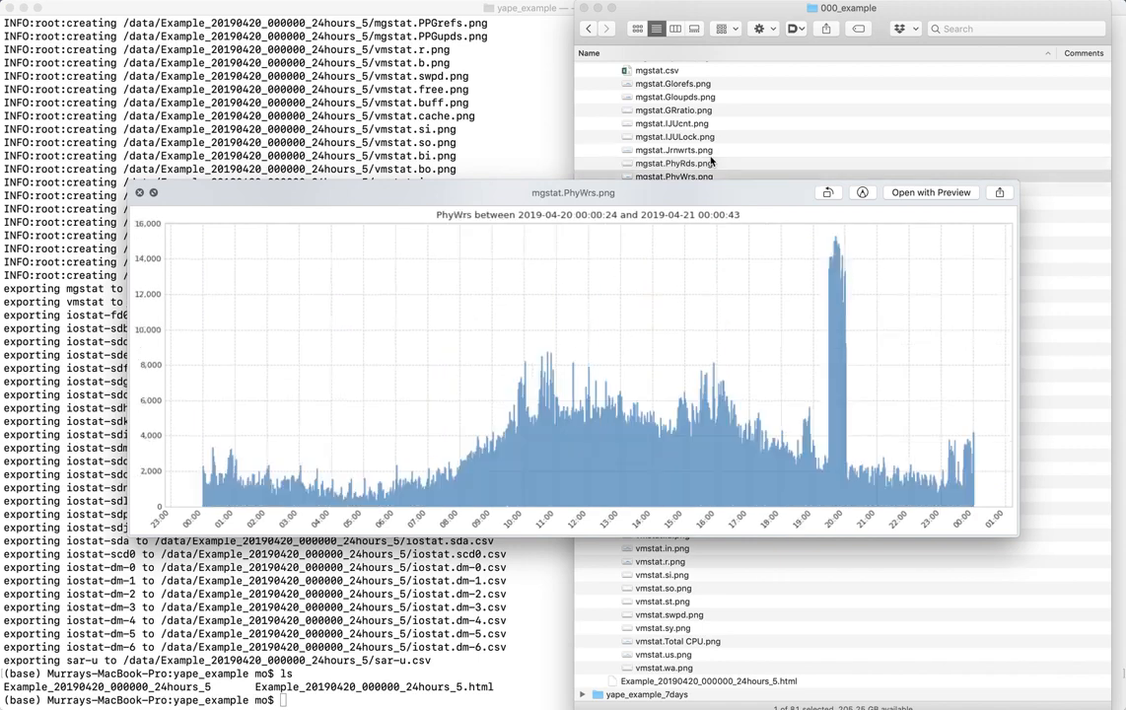
pyautogui.moveTo(866, 365)
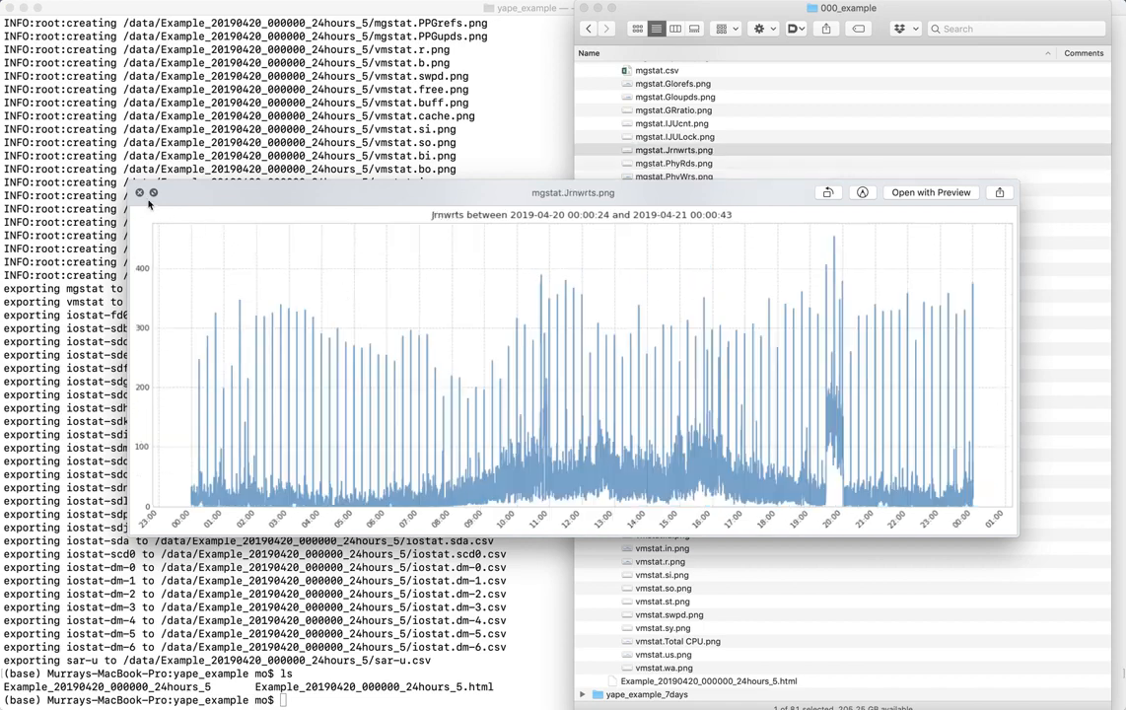
pyautogui.click(138, 191)
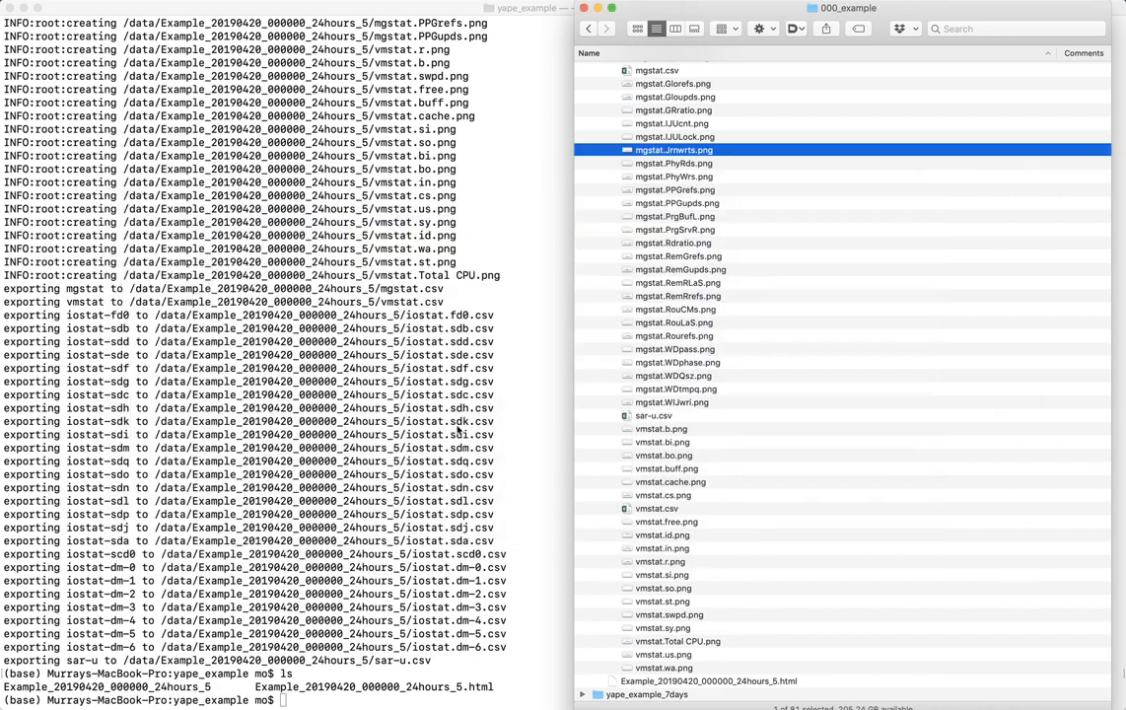